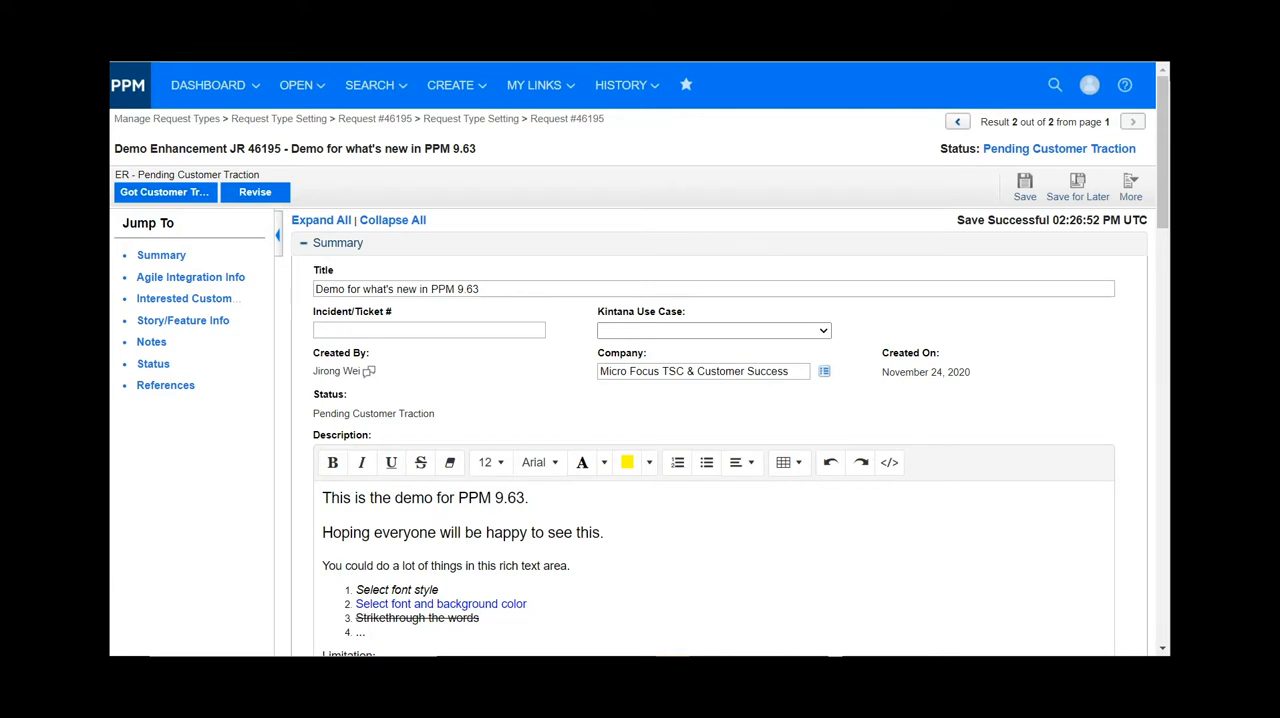
mouse_move(626, 409)
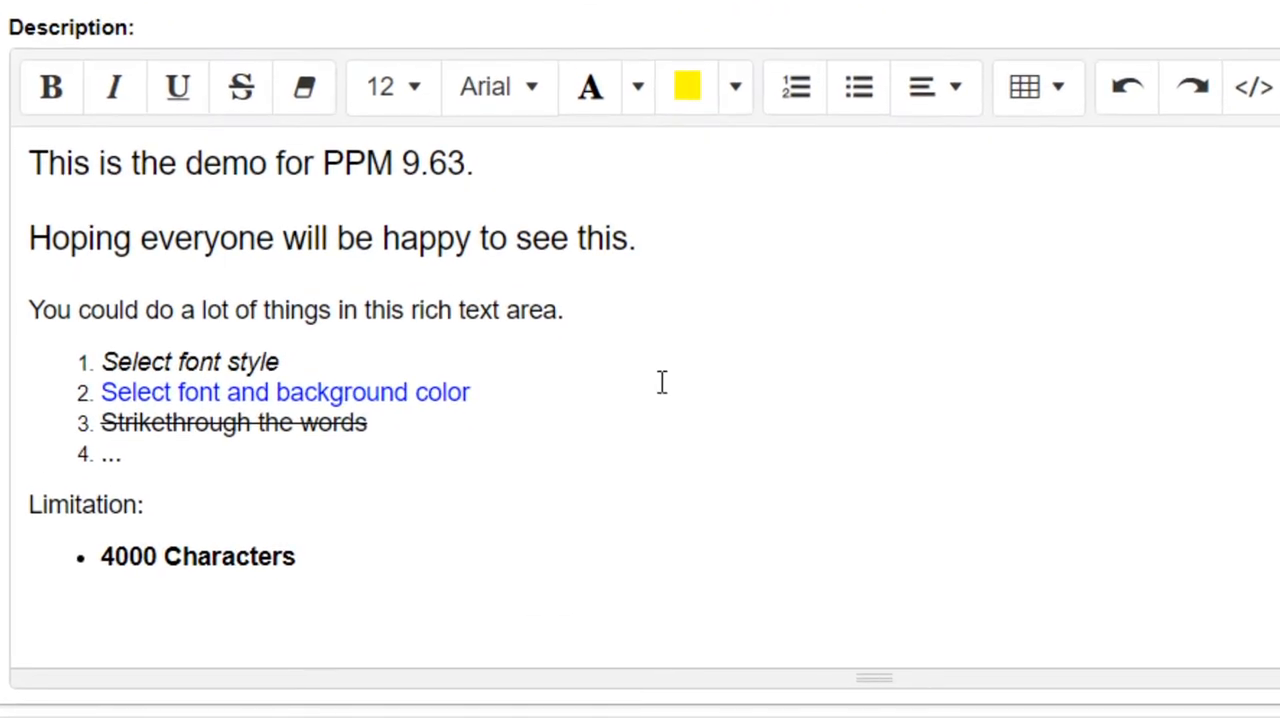
mouse_move(615, 306)
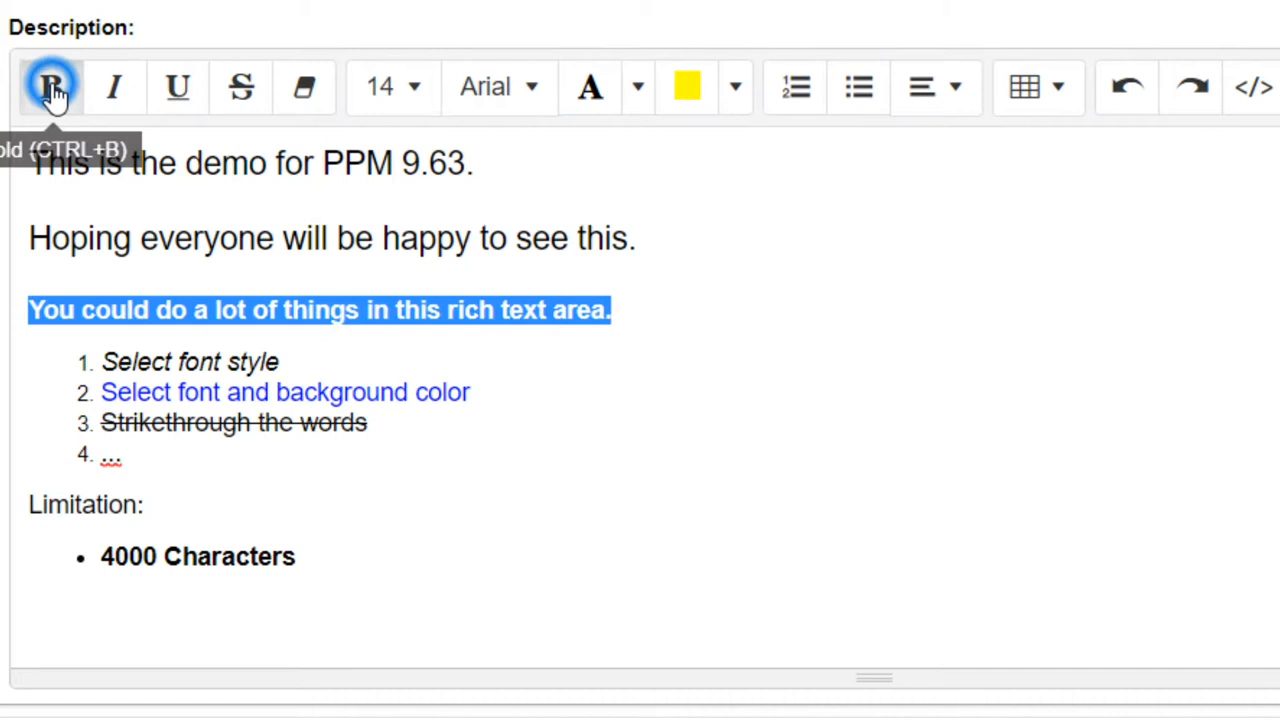
Step: Bold the description sentence 'You could do a lot of things in this rich text area.'
left_click(51, 87)
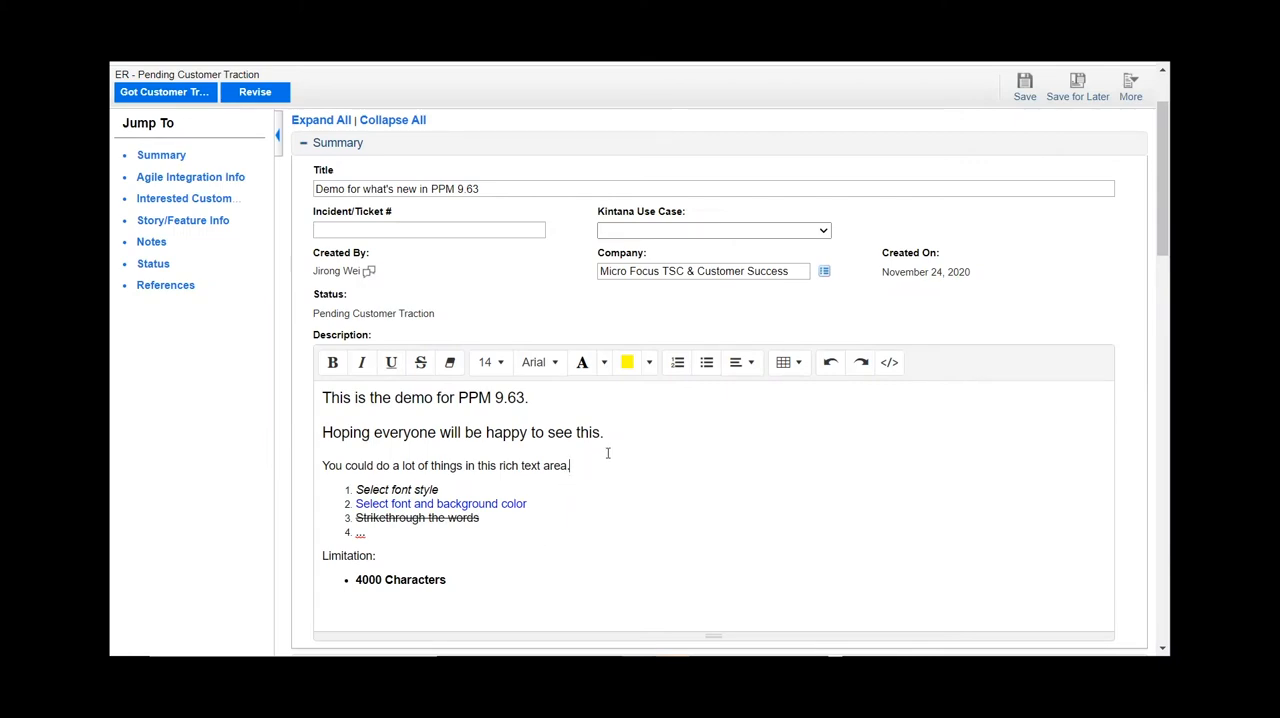
scroll("down", 3)
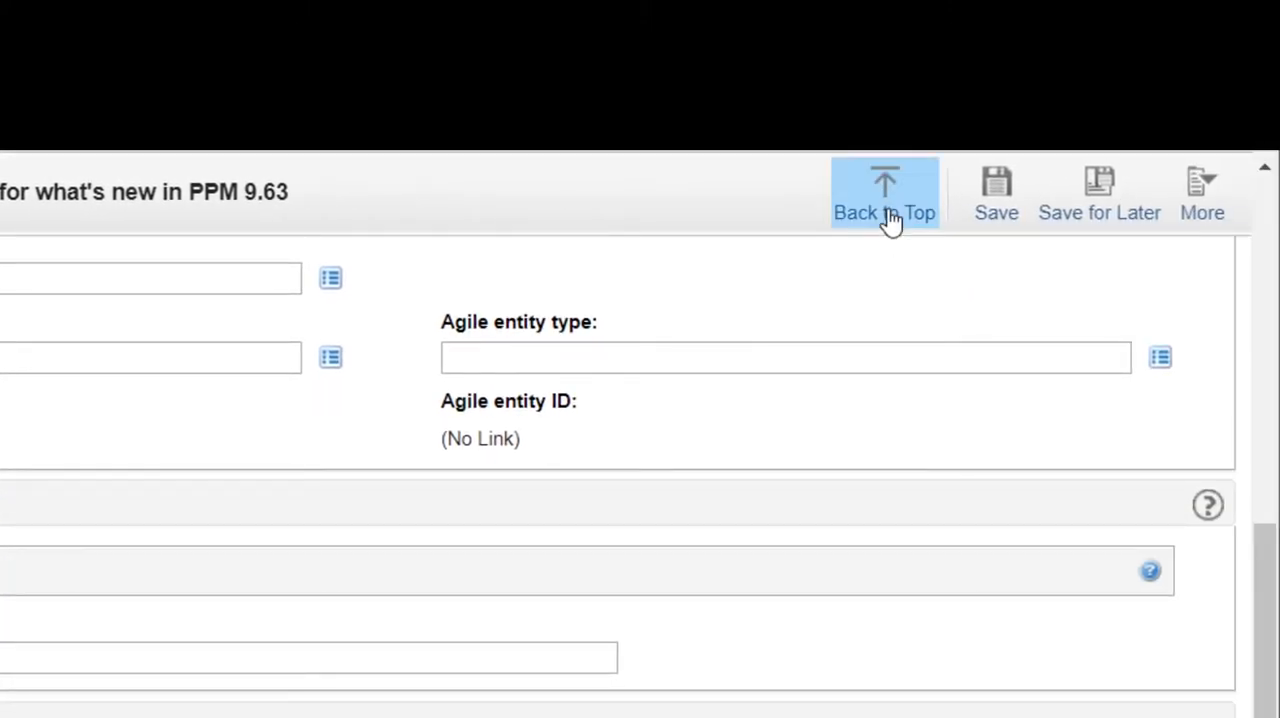
left_click(884, 193)
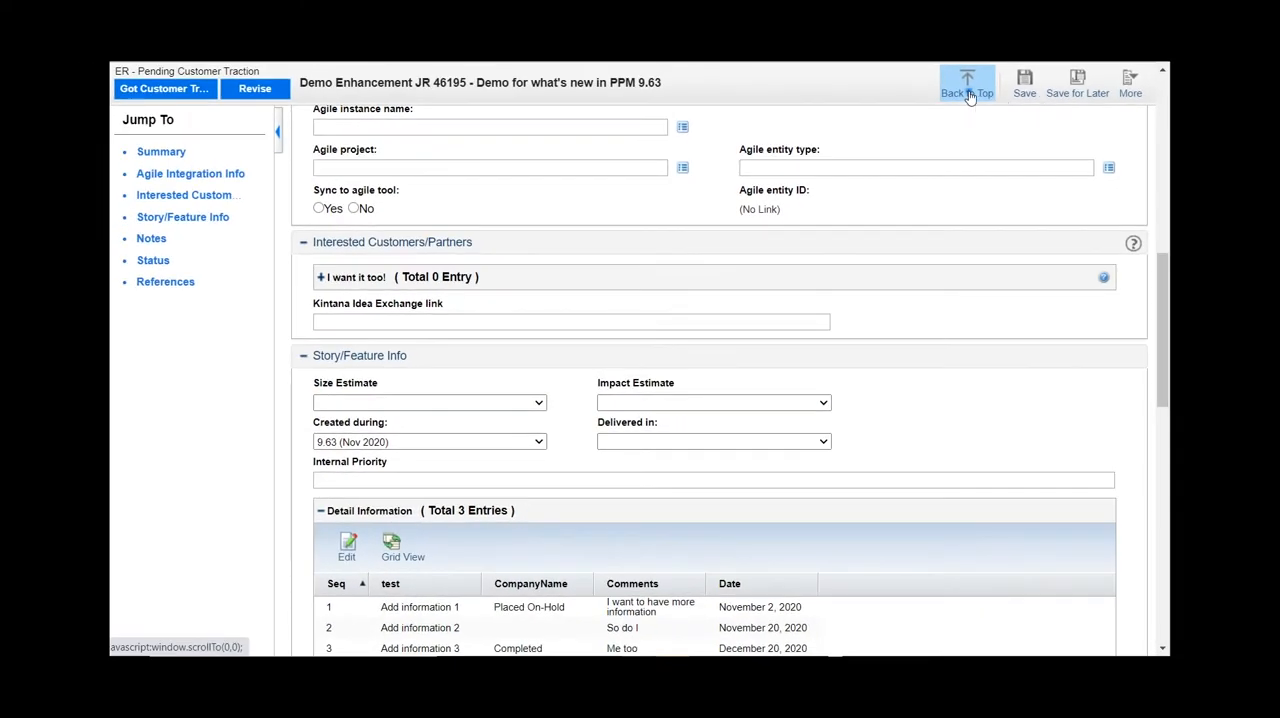
left_click(967, 82)
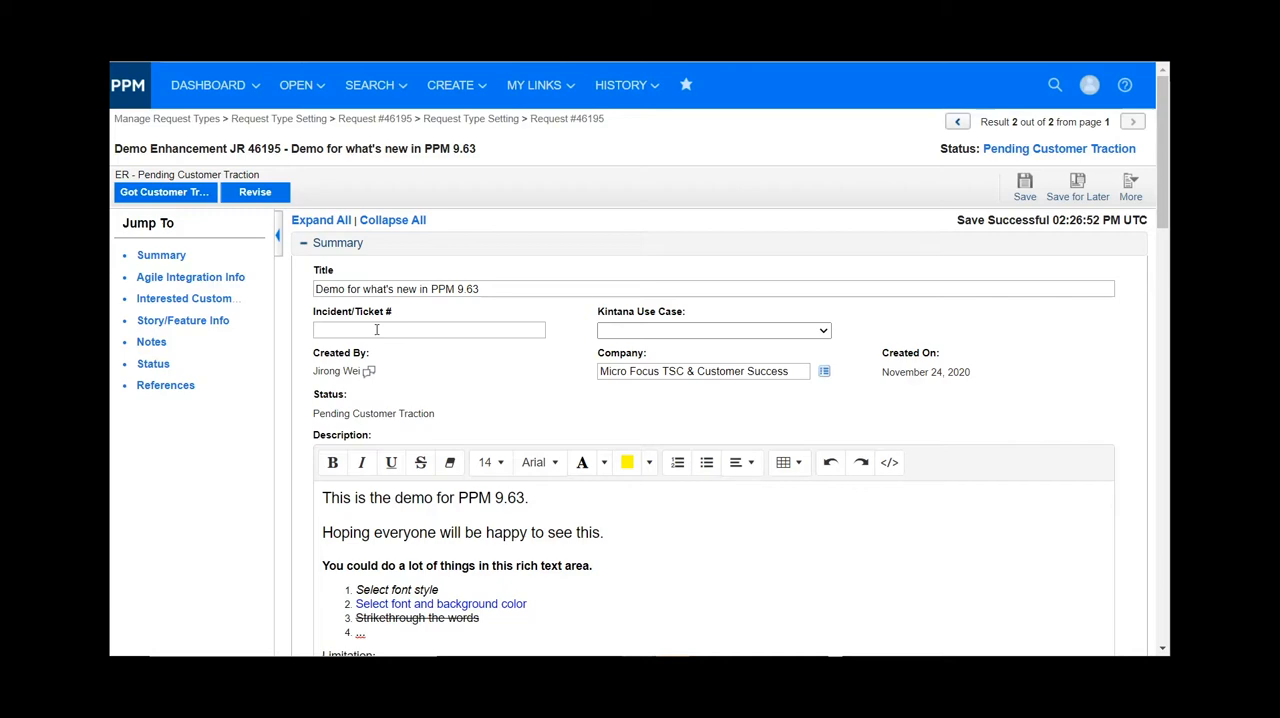
Step: Scroll down to the Detail Information table and switch it to Grid View
scroll("down", 3)
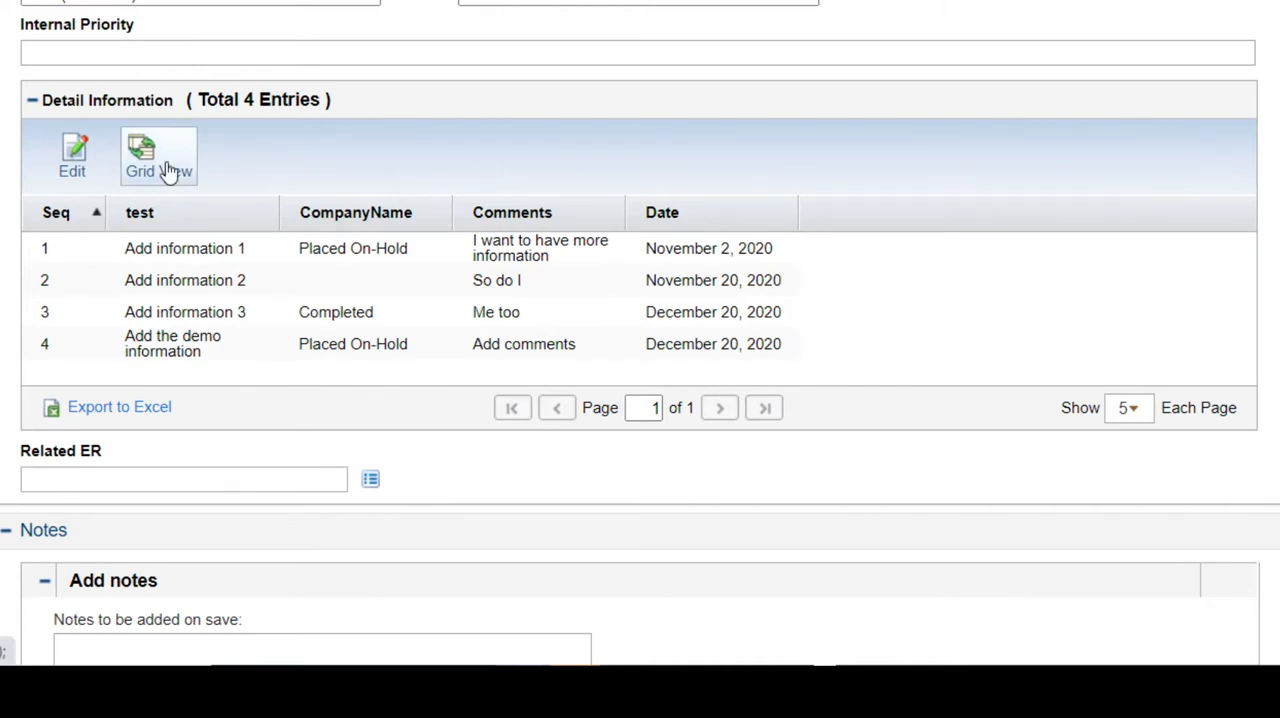
left_click(158, 155)
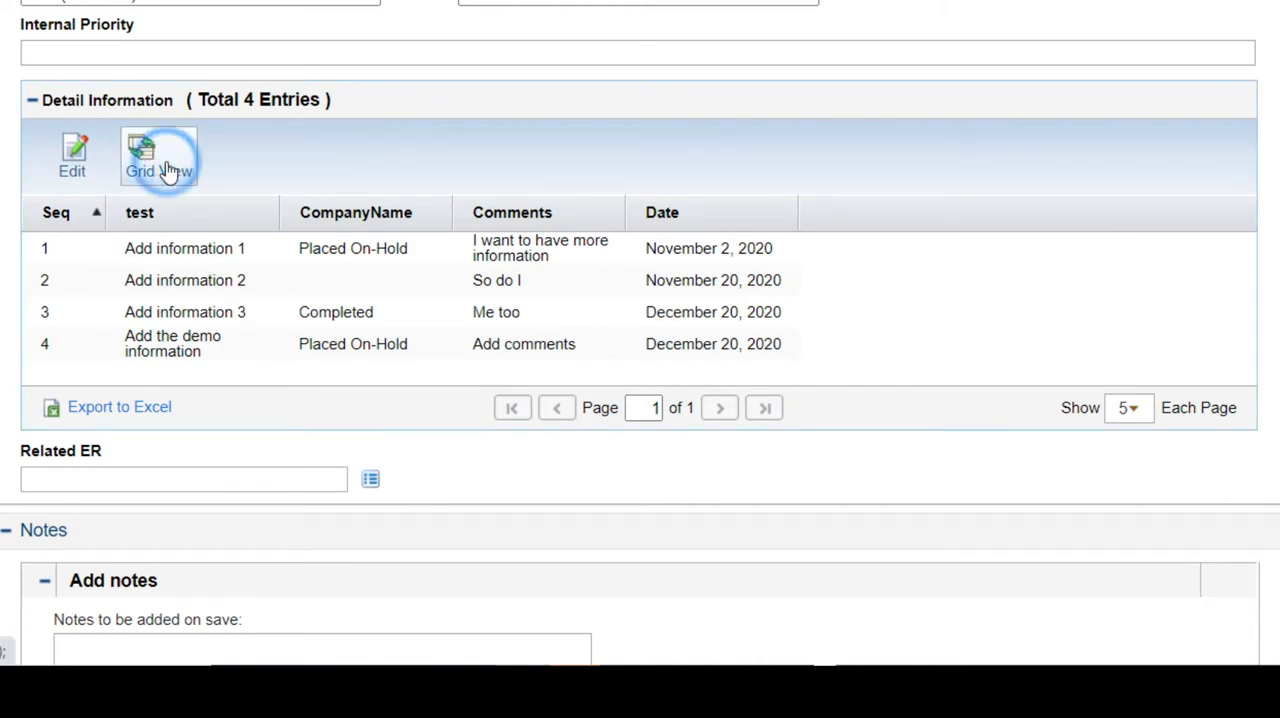
Step: Show Detail Information as a grid and check that all five columns are ticked in the column chooser
left_click(158, 157)
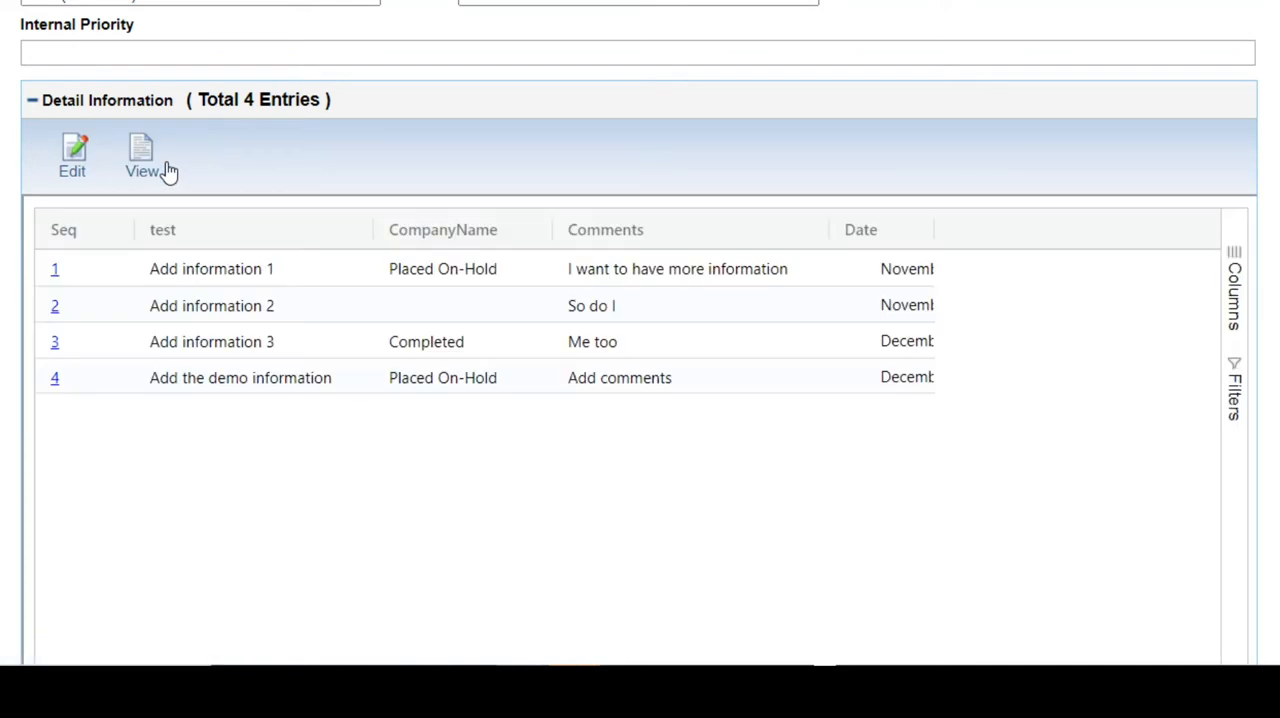
mouse_move(933, 233)
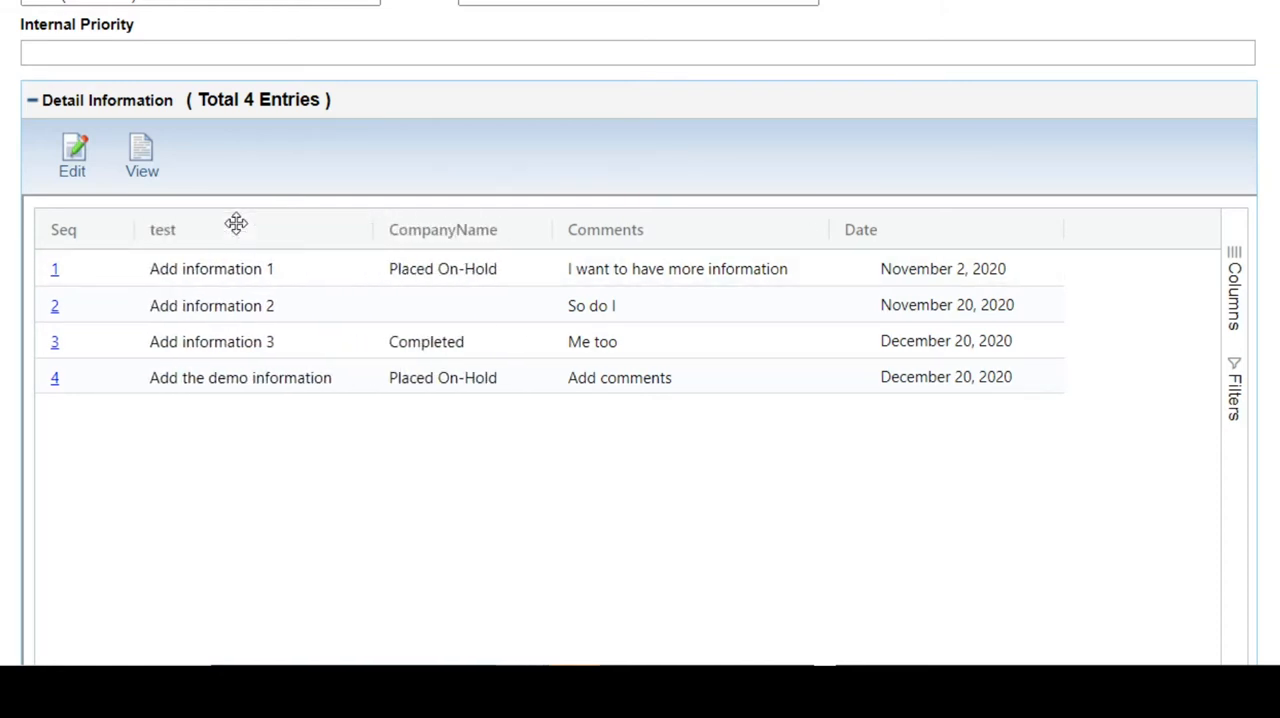
mouse_move(275, 240)
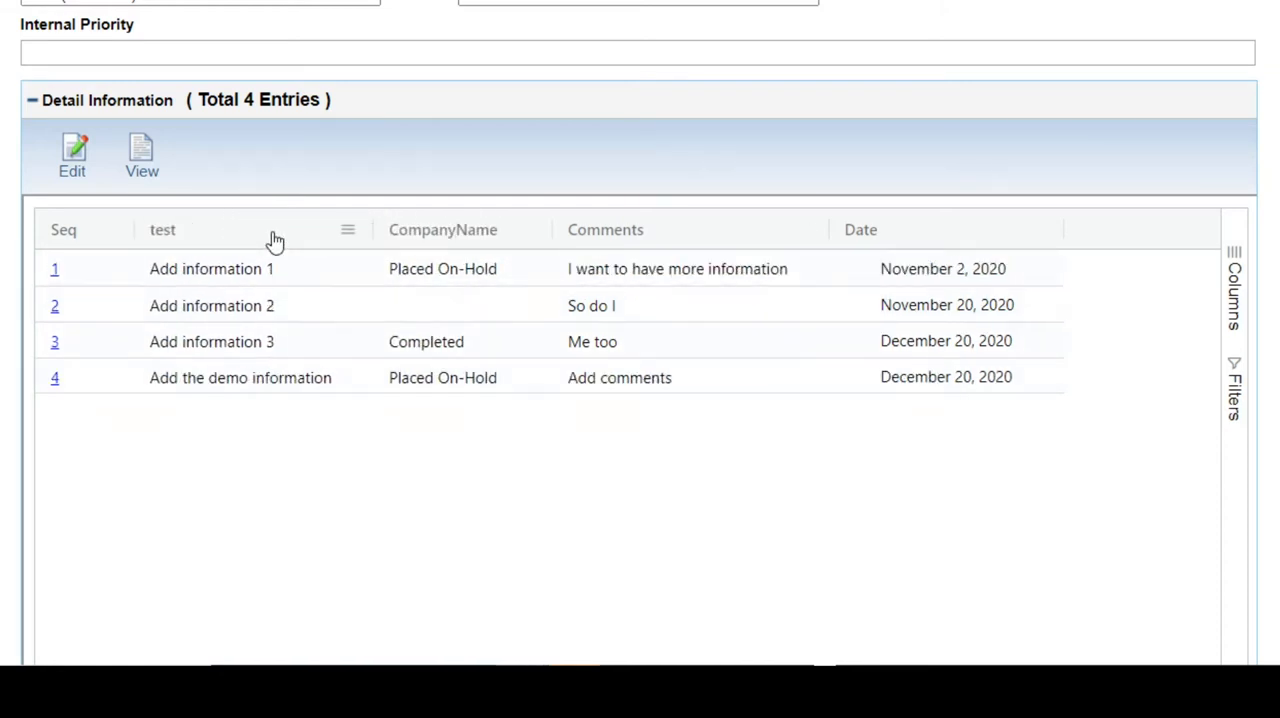
left_click(1234, 290)
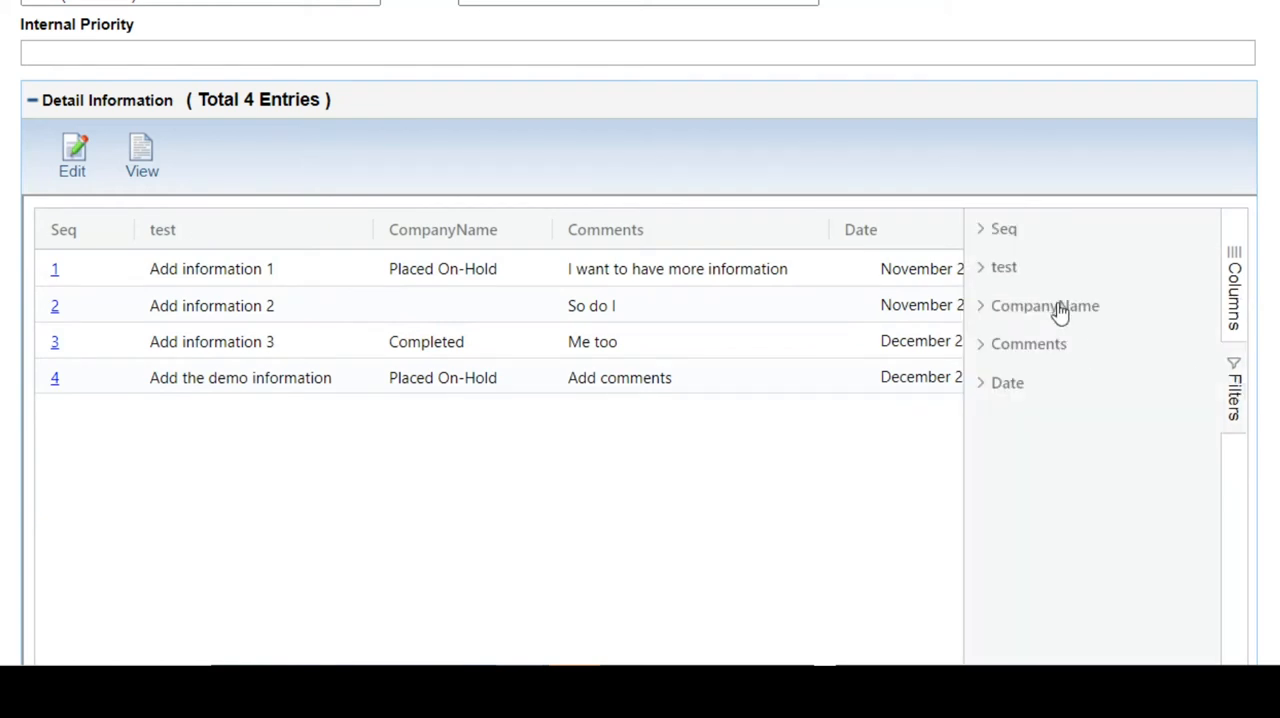
left_click(1234, 290)
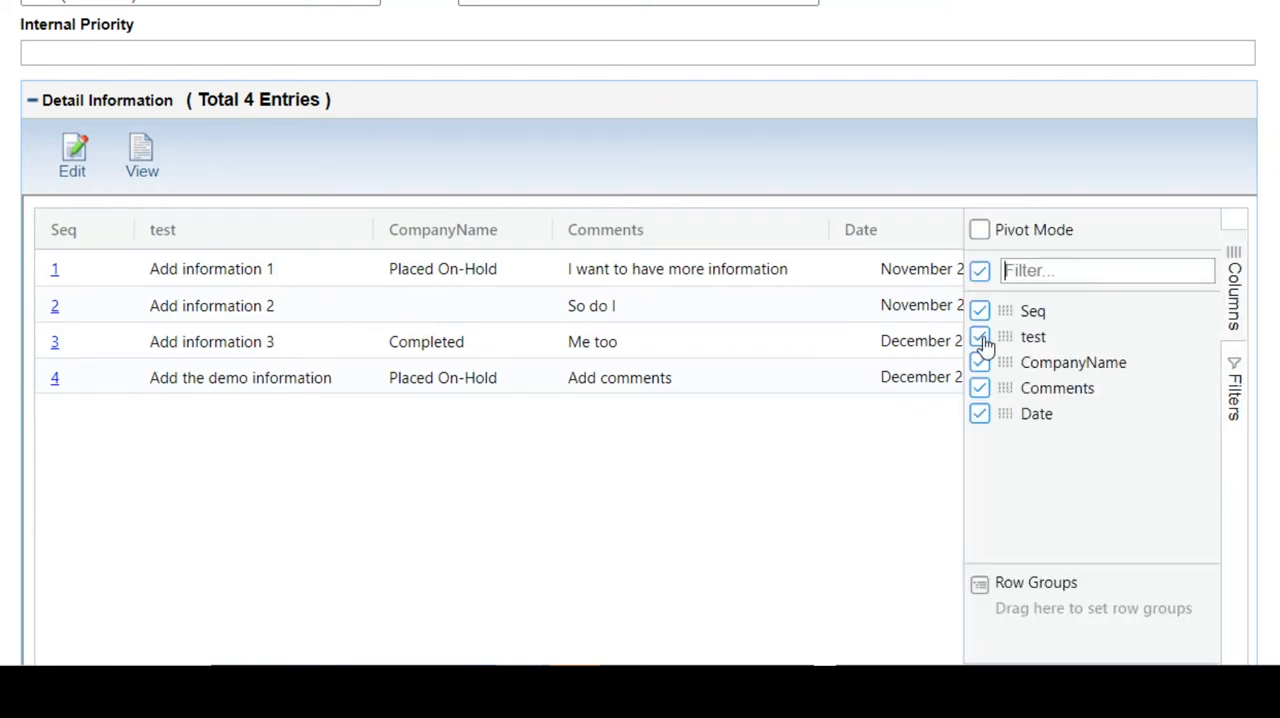
mouse_move(840, 494)
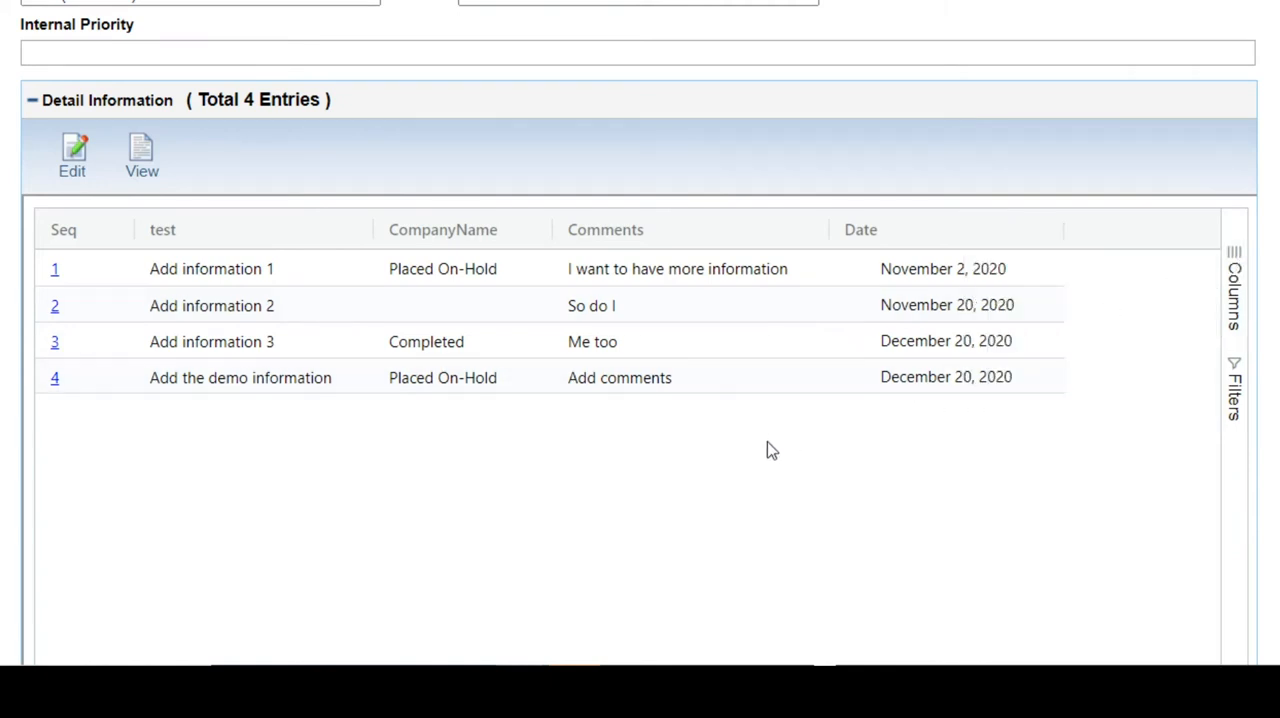
mouse_move(464, 187)
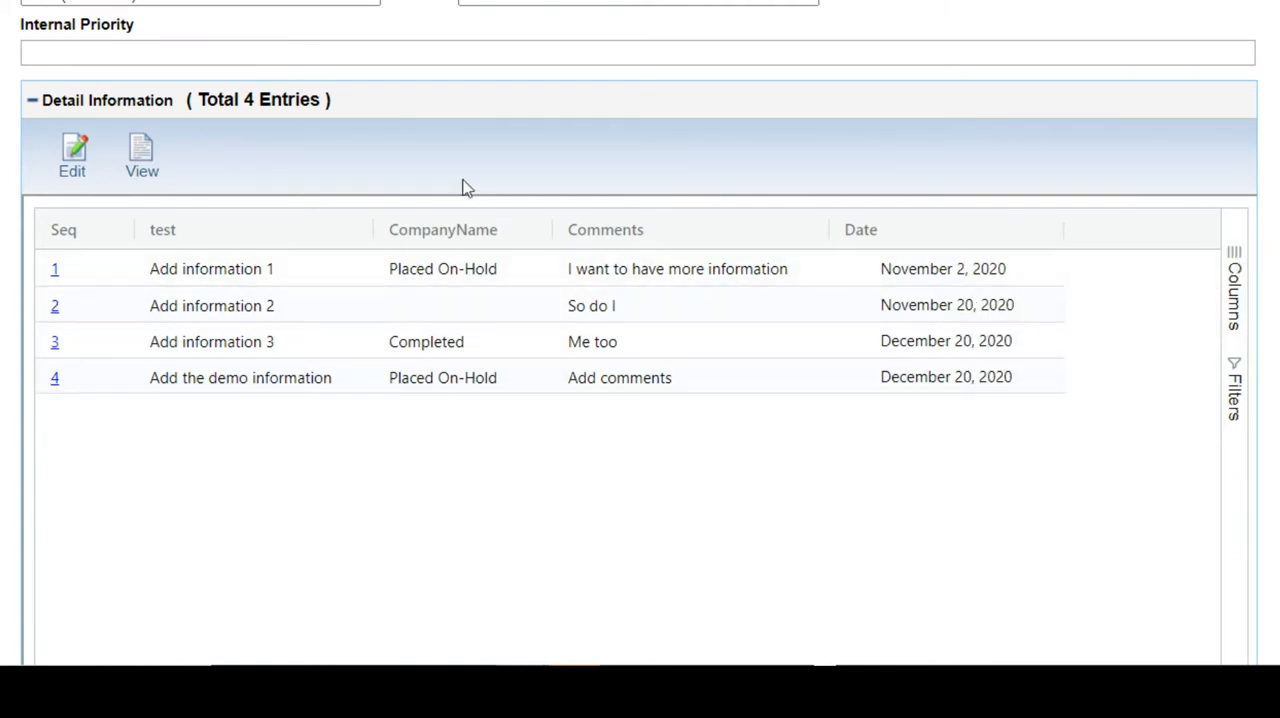
Step: Switch the Detail Information table from Grid View back to the classic table view
left_click(158, 155)
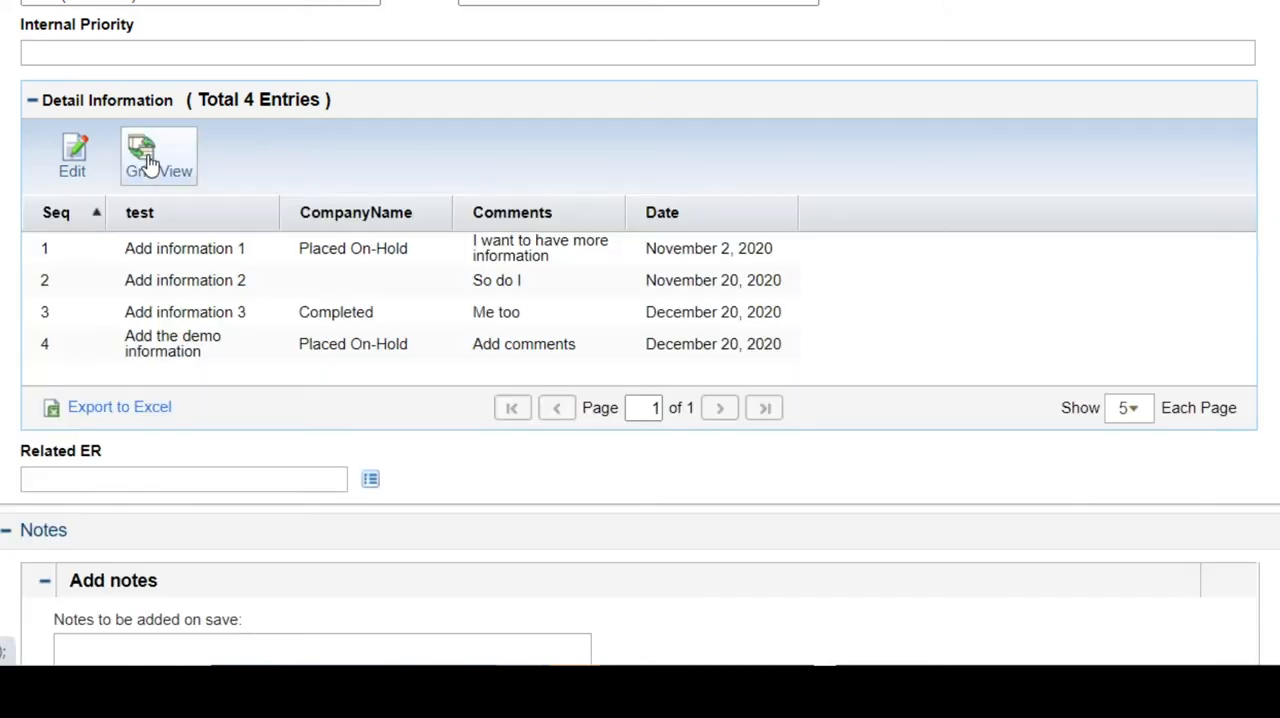
mouse_move(685, 162)
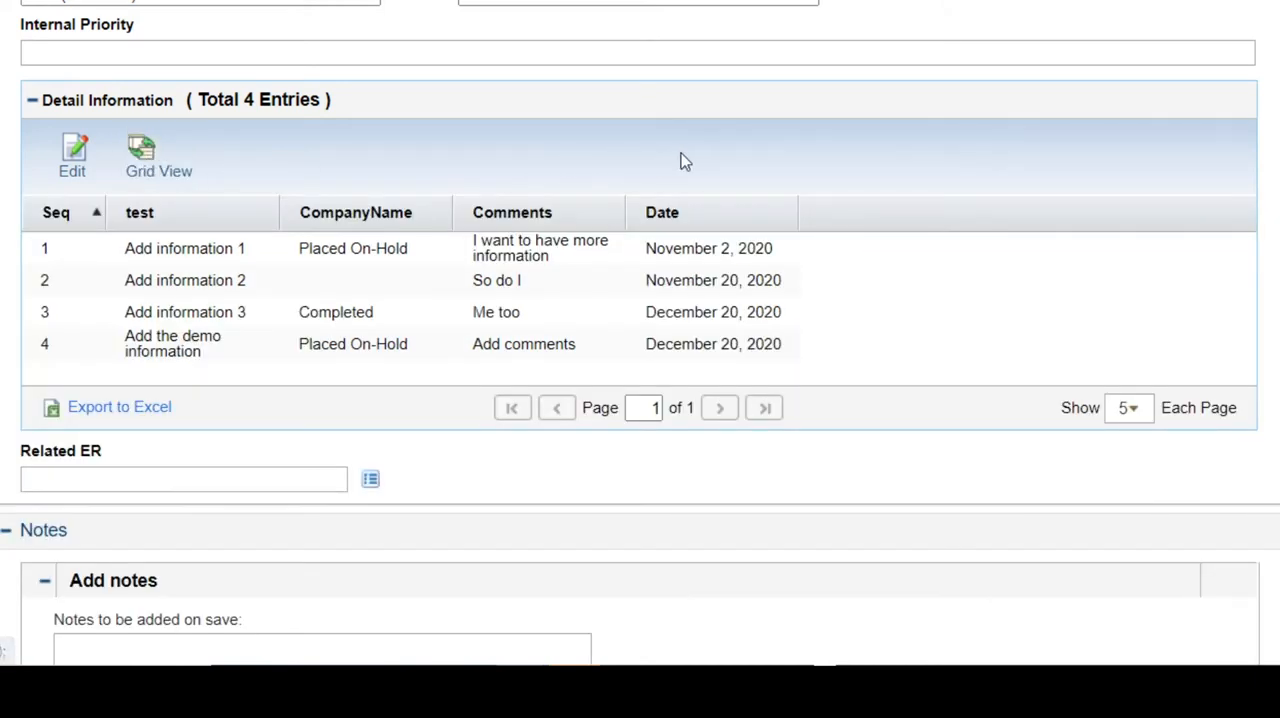
mouse_move(920, 270)
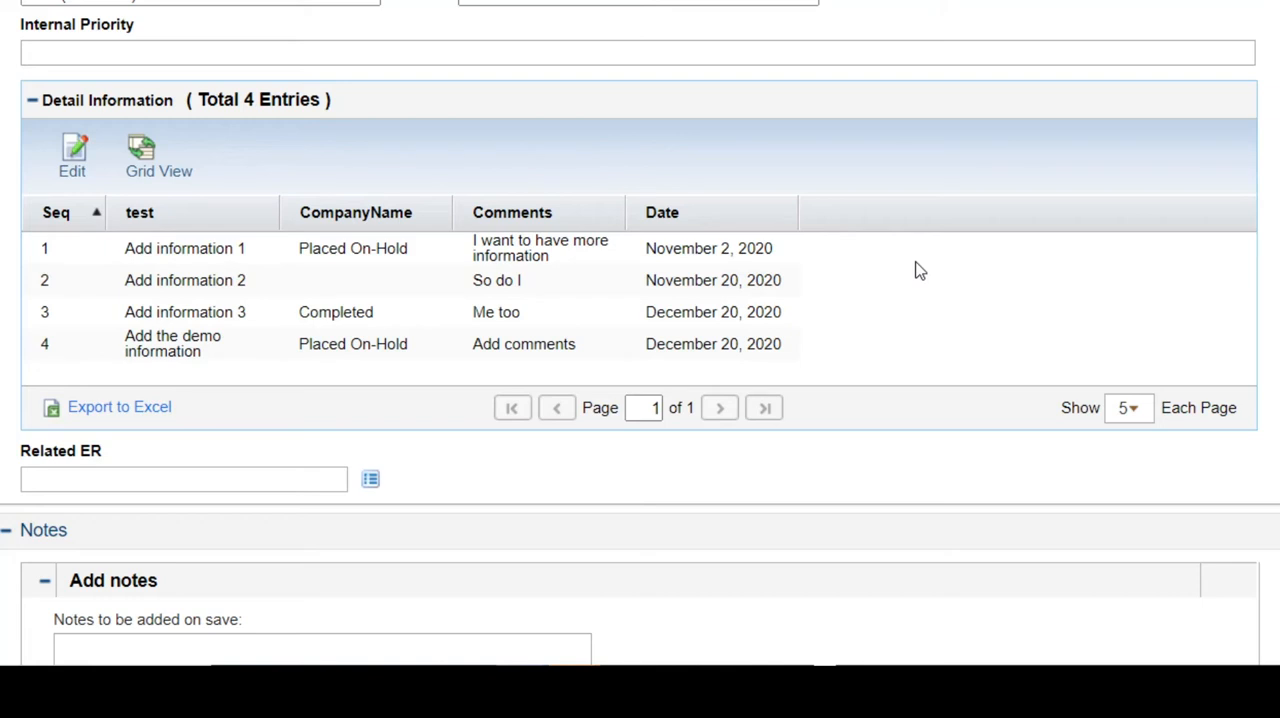
mouse_move(98, 205)
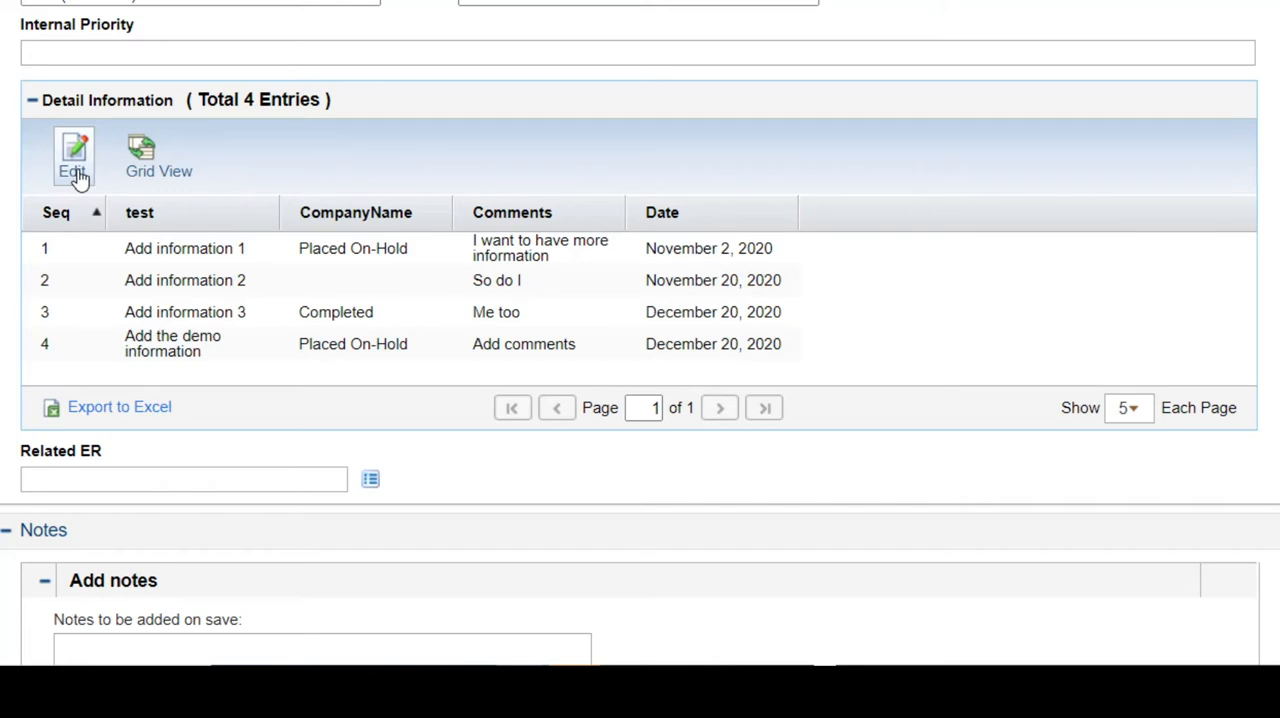
Step: Put the Detail Information table into edit mode and export its rows to Excel
left_click(74, 157)
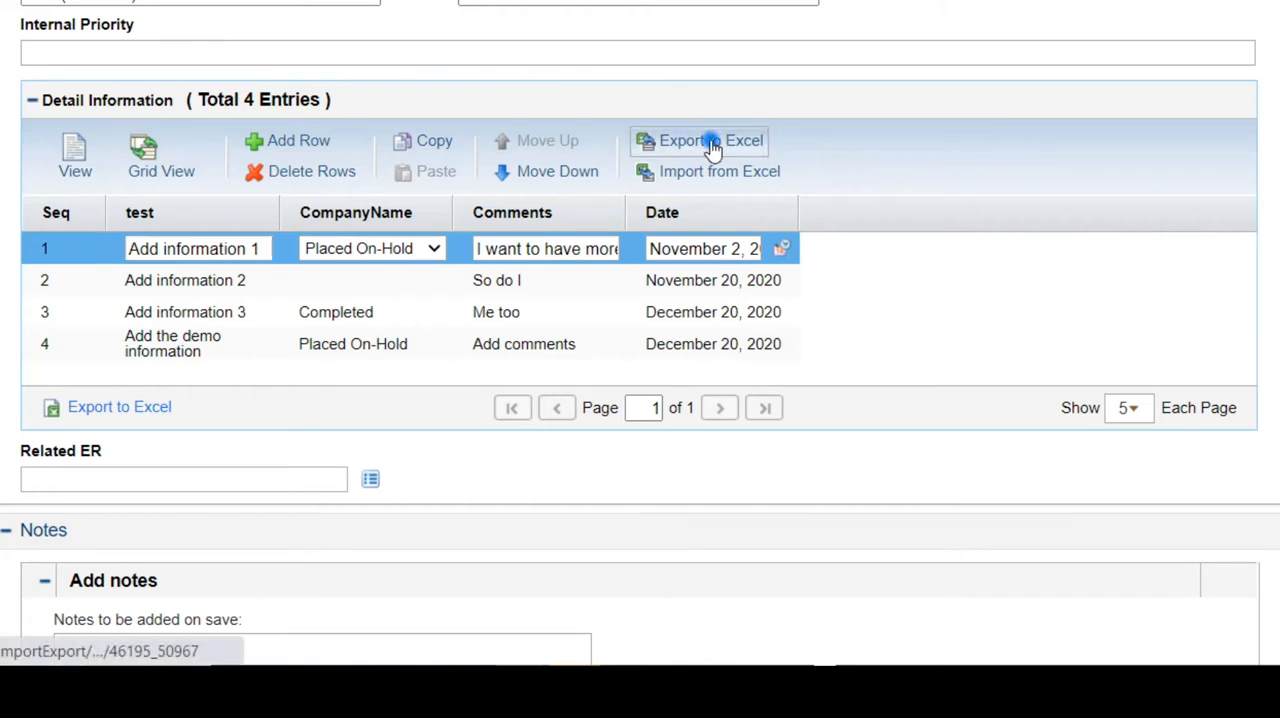
left_click(710, 140)
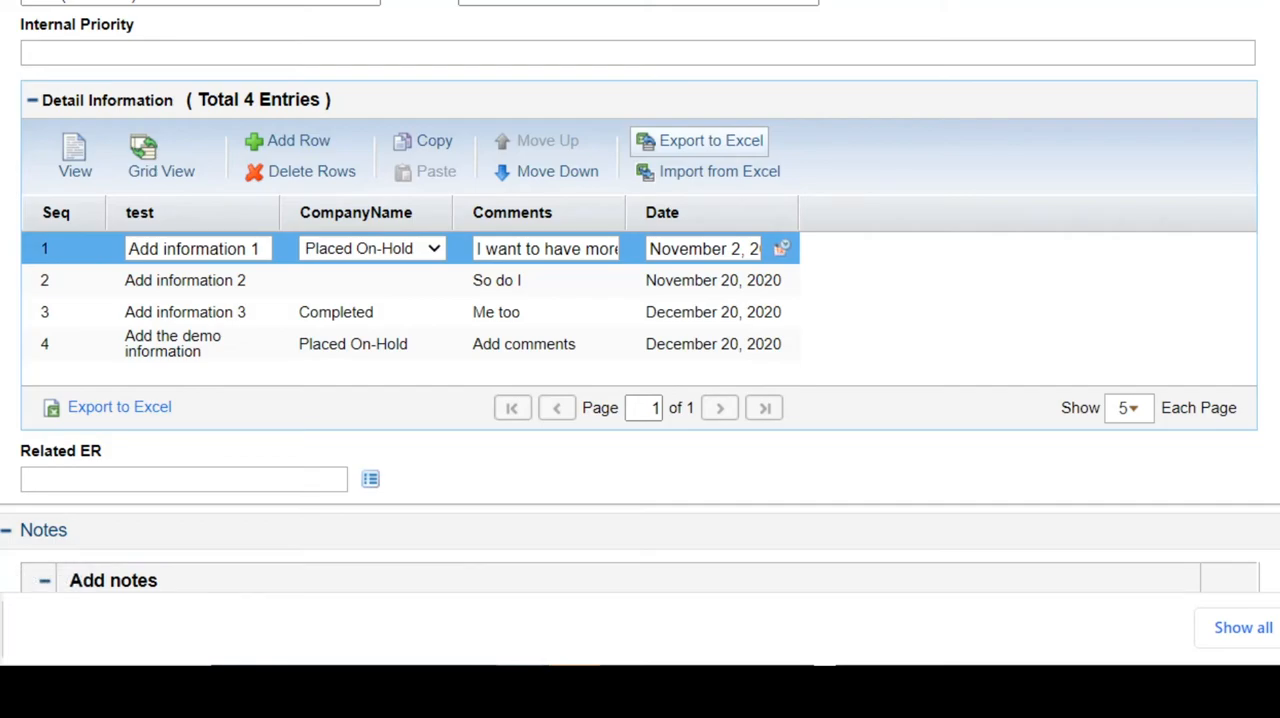
Step: Open the exported workbook and paste rows B9:E12 beneath the table at B13
left_click(698, 140)
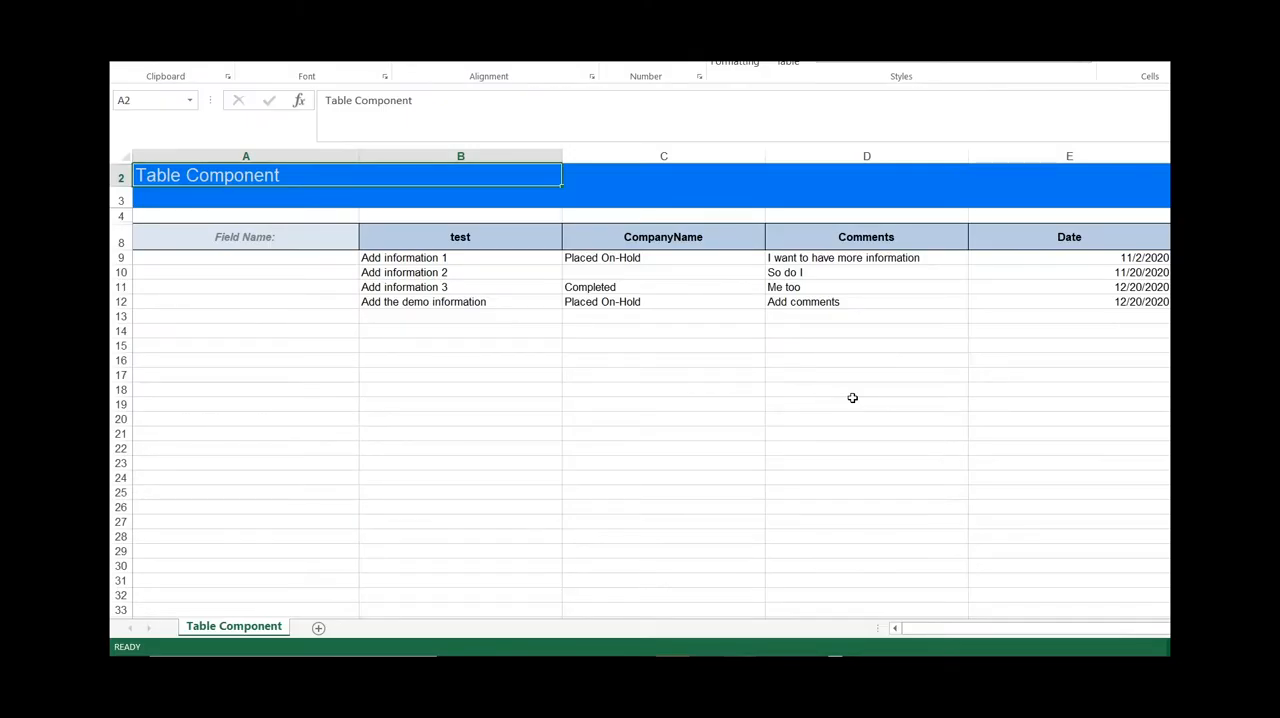
mouse_move(1146, 305)
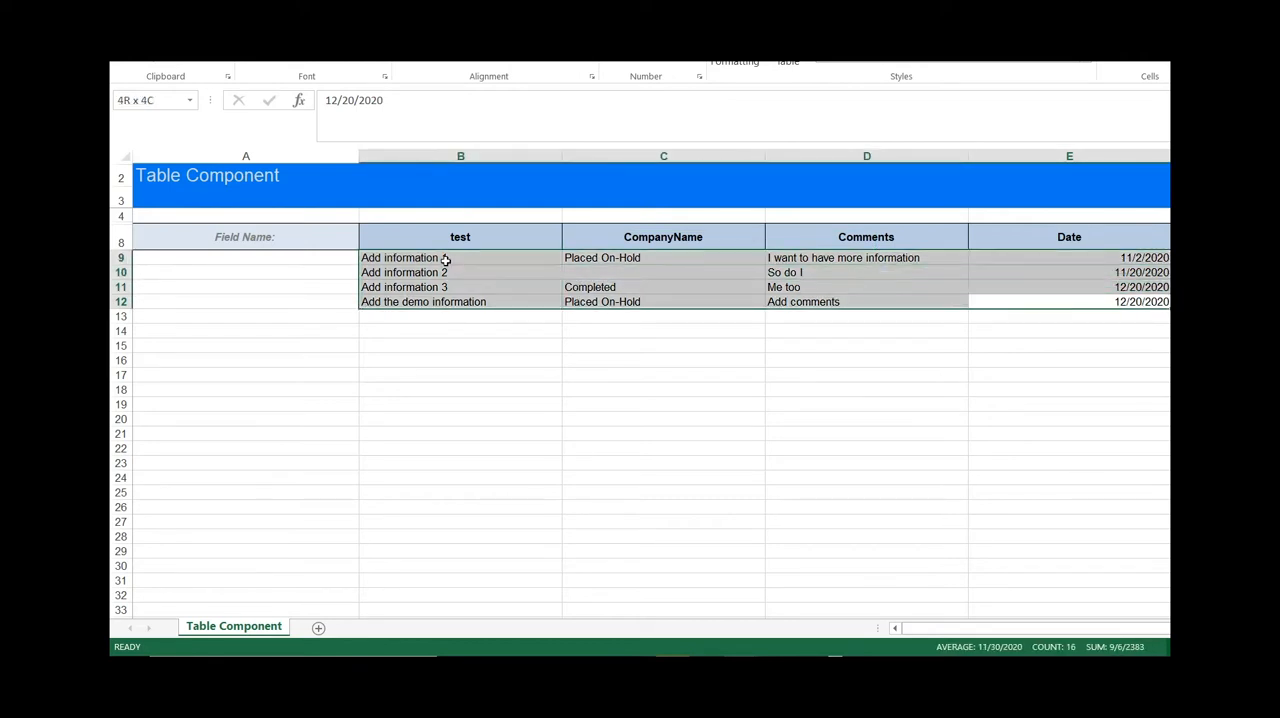
left_click(460, 316)
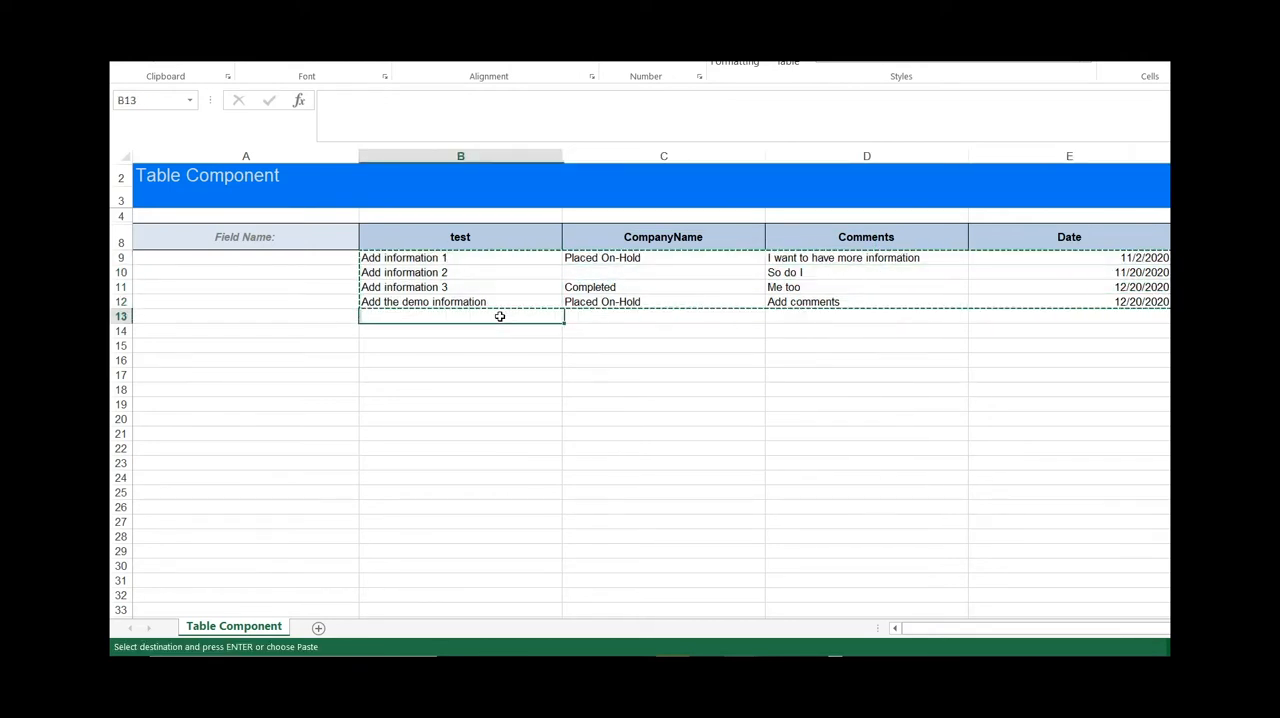
key("Return")
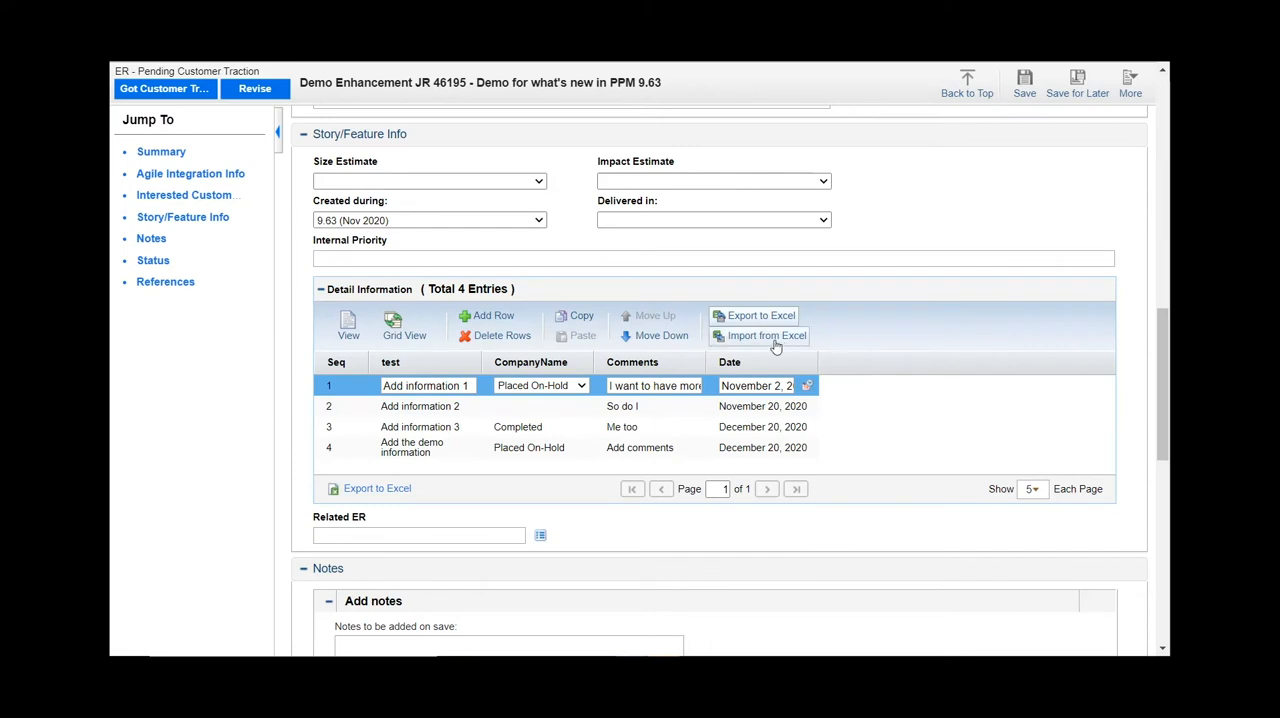
mouse_move(767, 335)
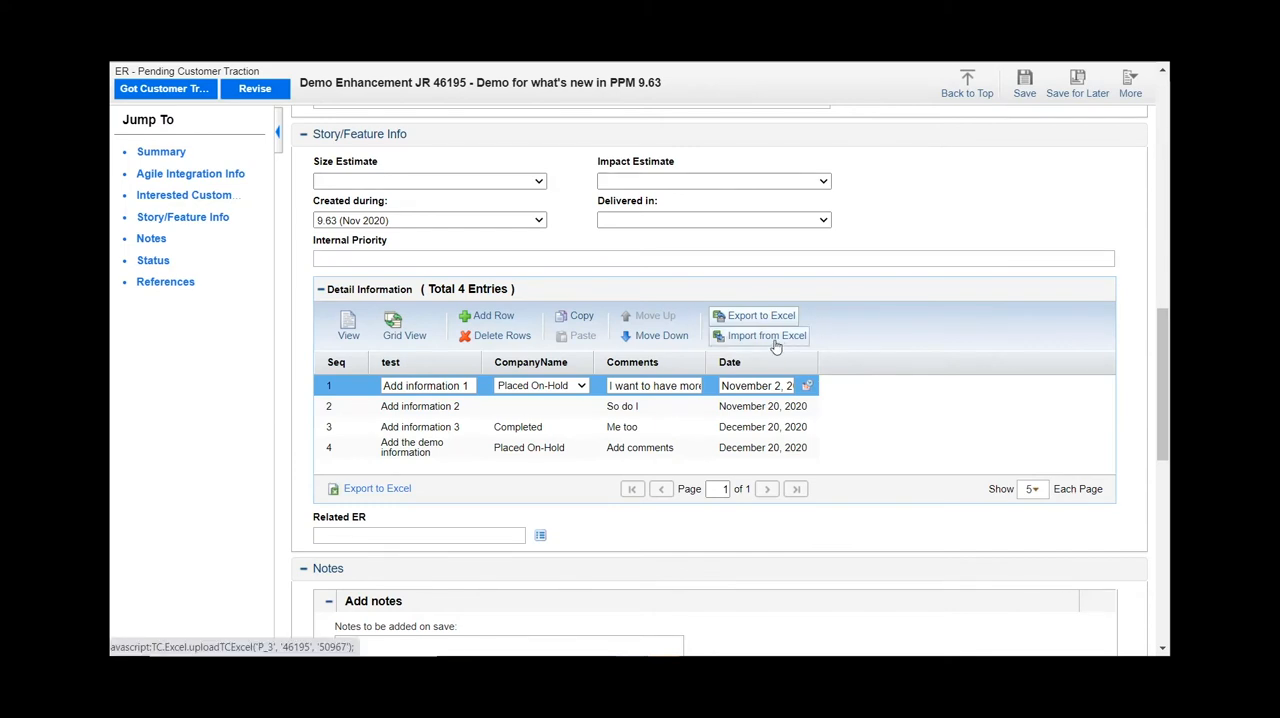
Step: Import the edited workbook into the Detail Information table using Import from Excel
left_click(767, 335)
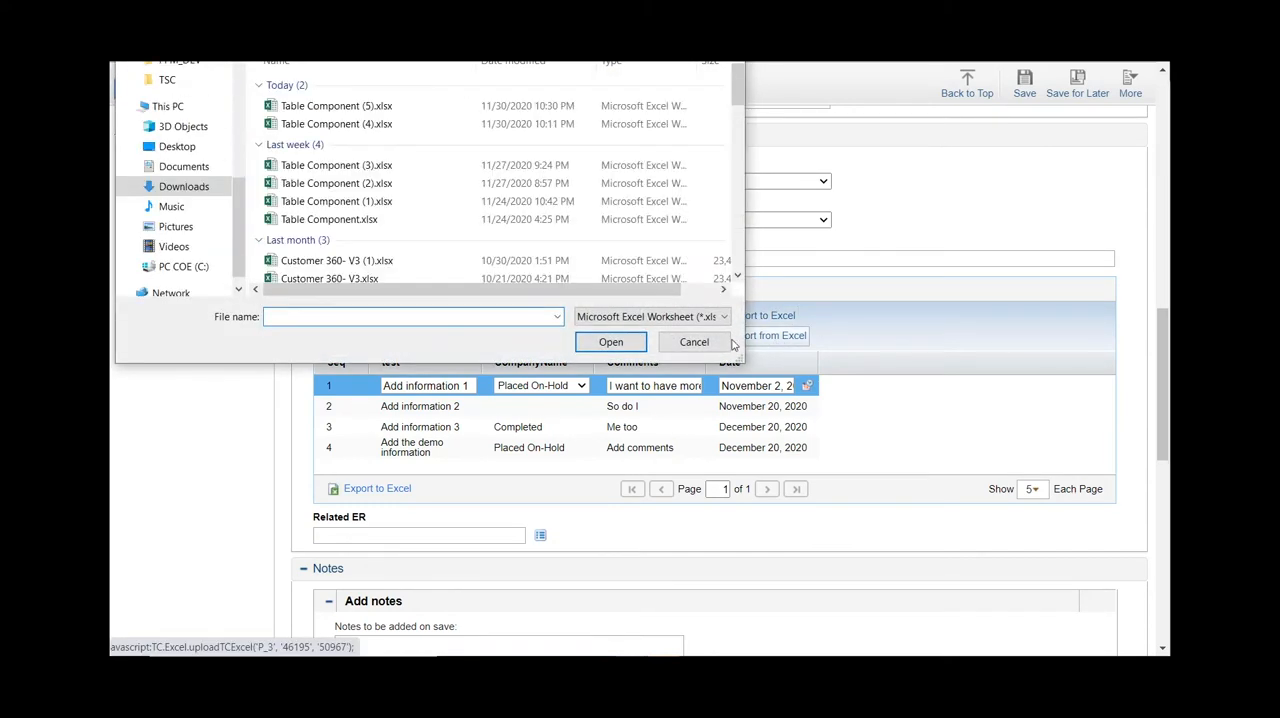
left_click(693, 342)
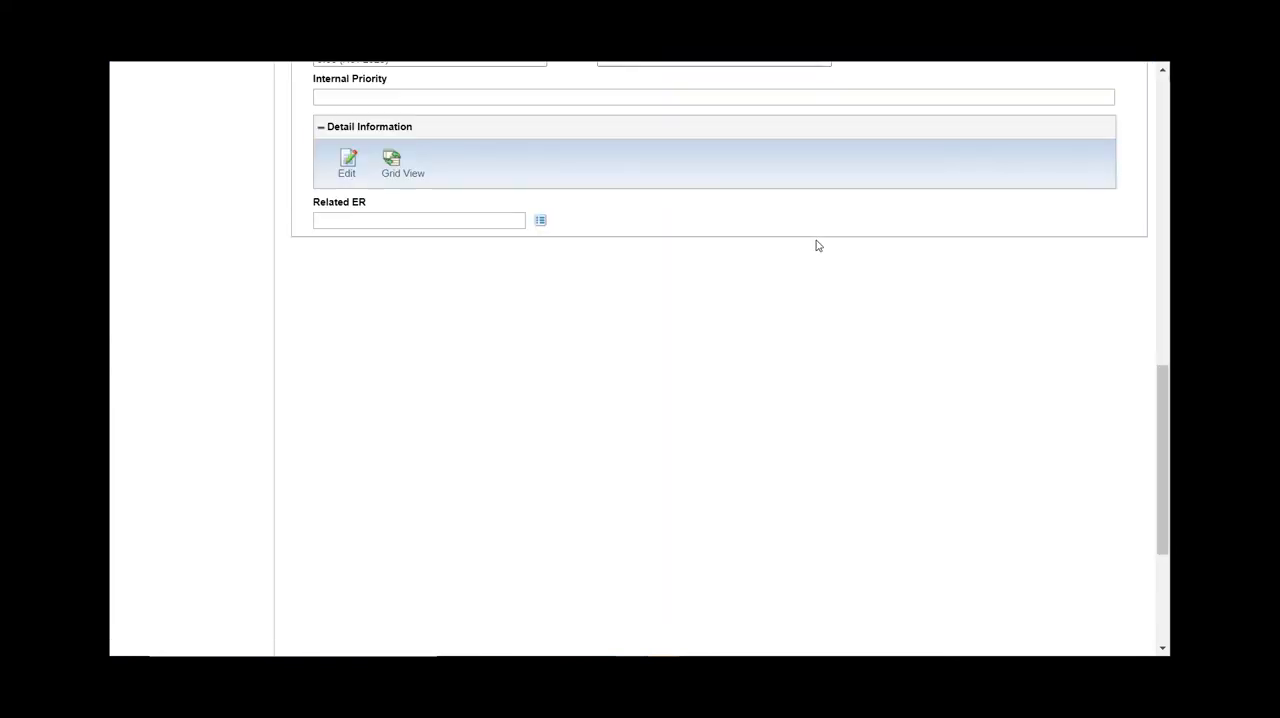
Step: Page through the 12 Detail Information entries to the last page and back to the first
scroll("up", 3)
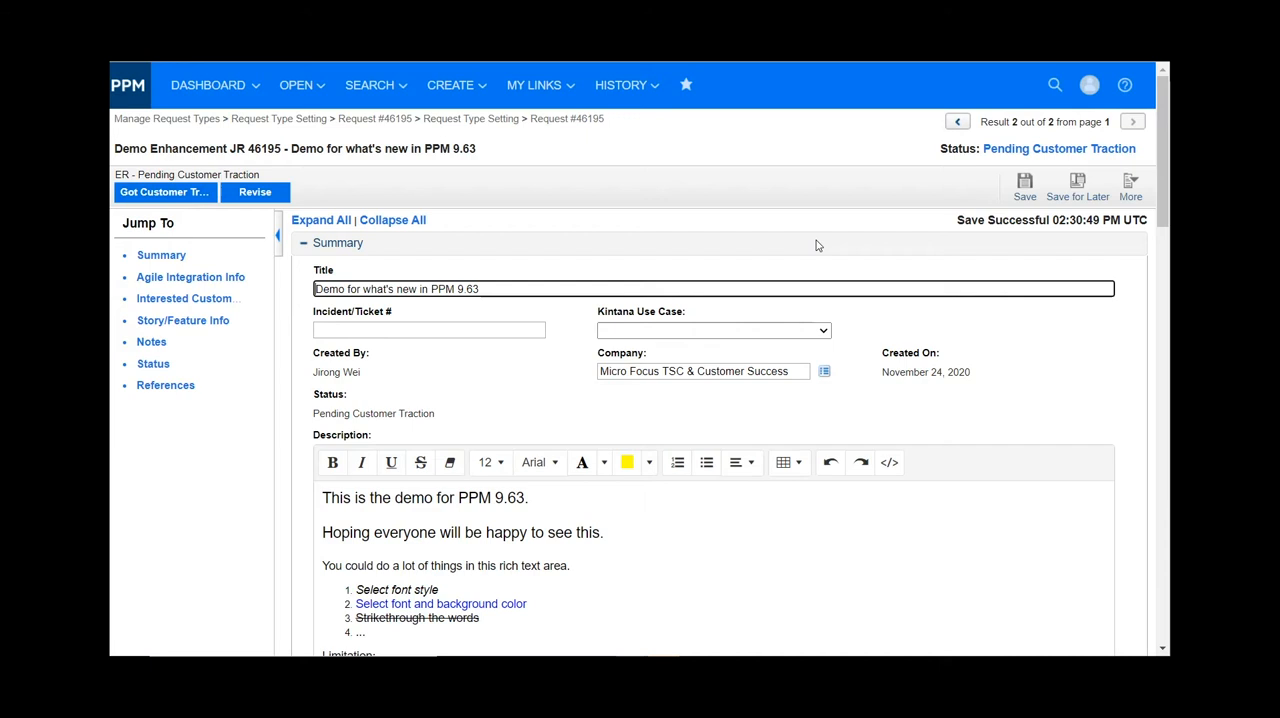
mouse_move(183, 320)
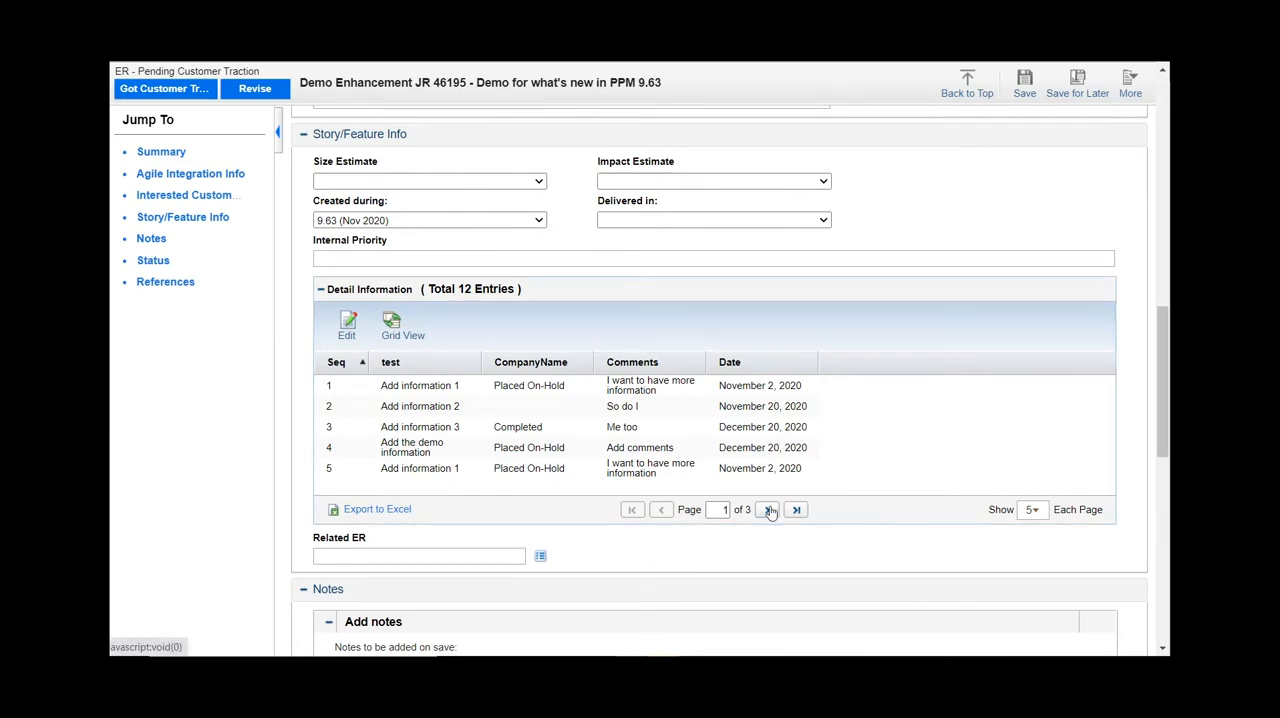
left_click(795, 510)
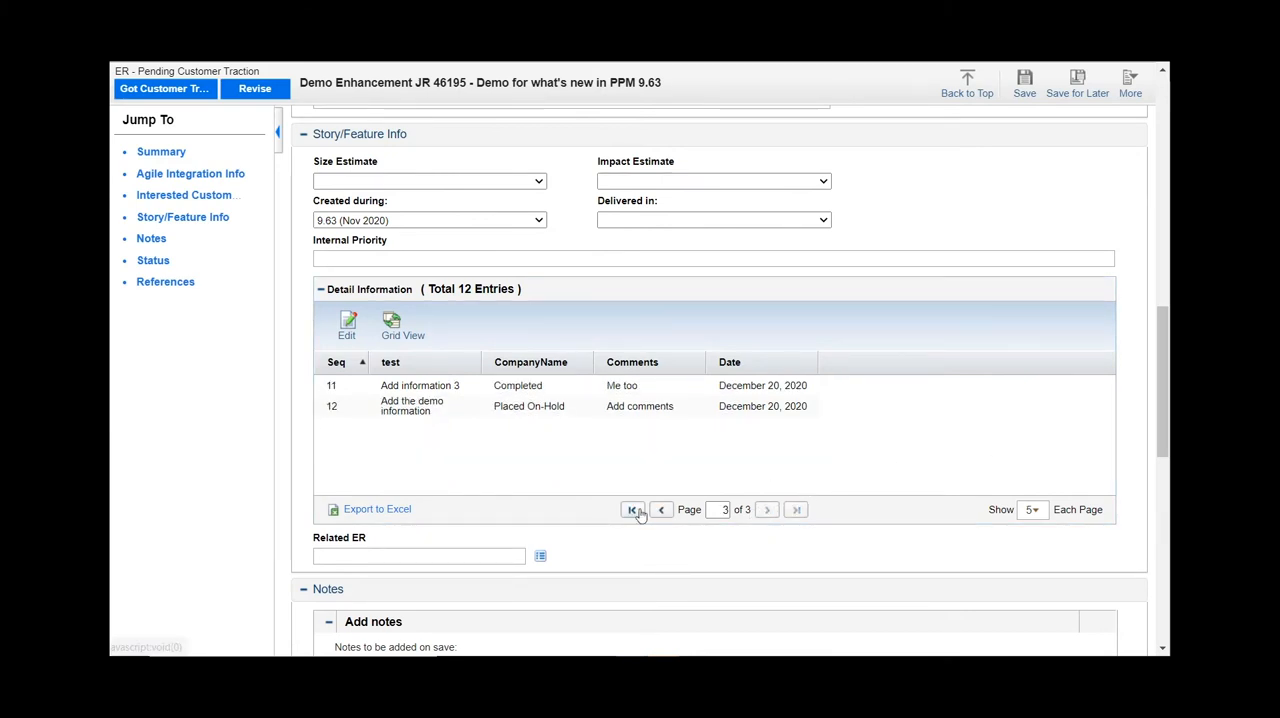
left_click(632, 509)
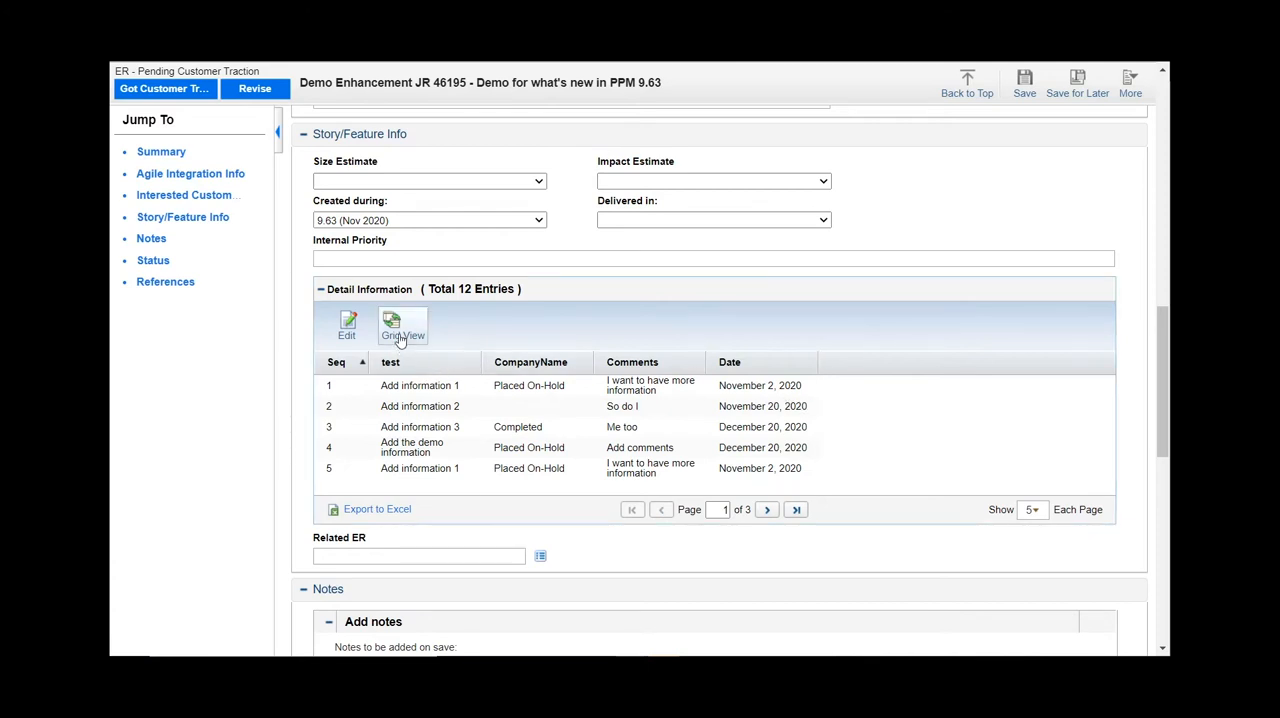
Step: Show all 12 entries in Grid View with a widened Date column, then return to the top
left_click(402, 325)
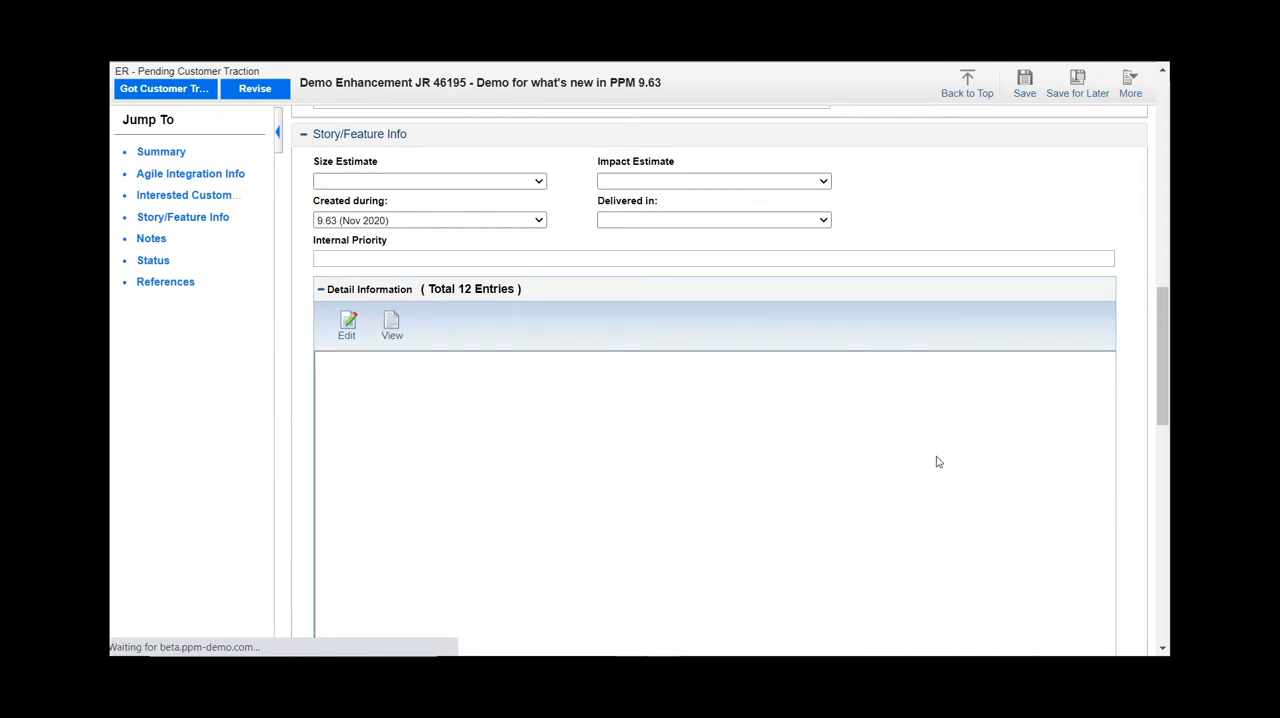
scroll("down", 3)
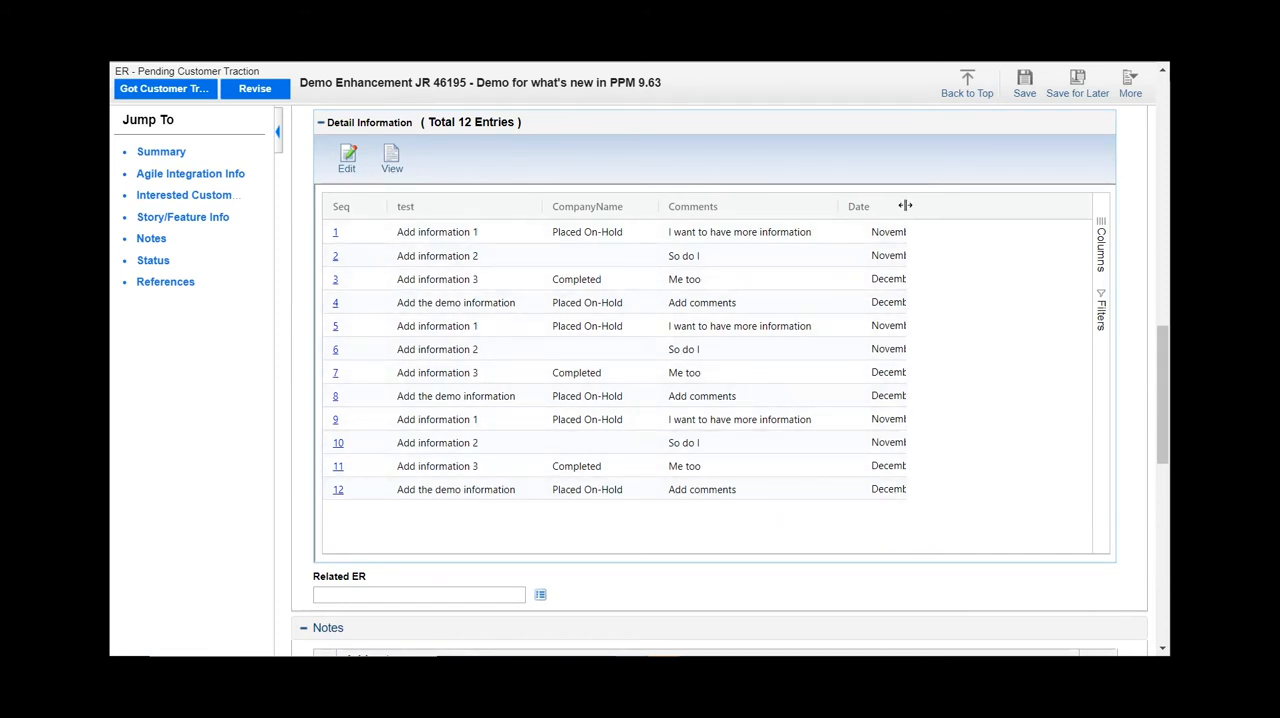
left_click_drag(905, 205, 990, 205)
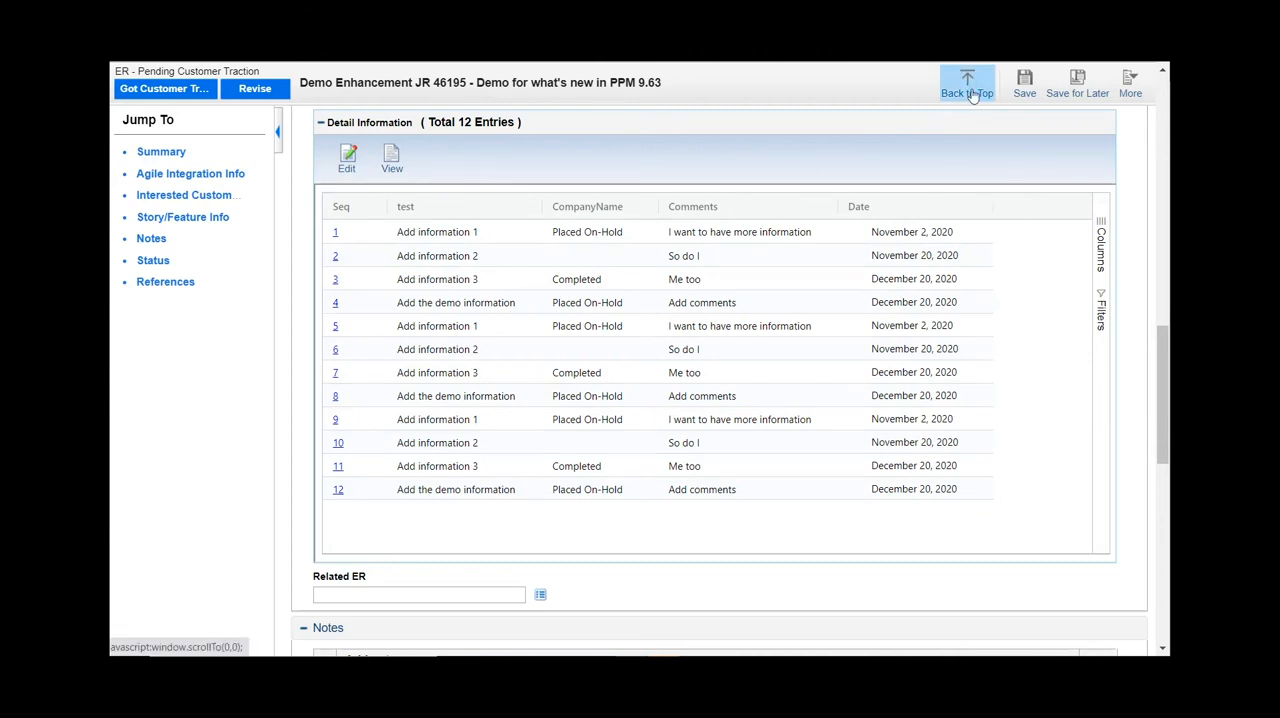
left_click(967, 83)
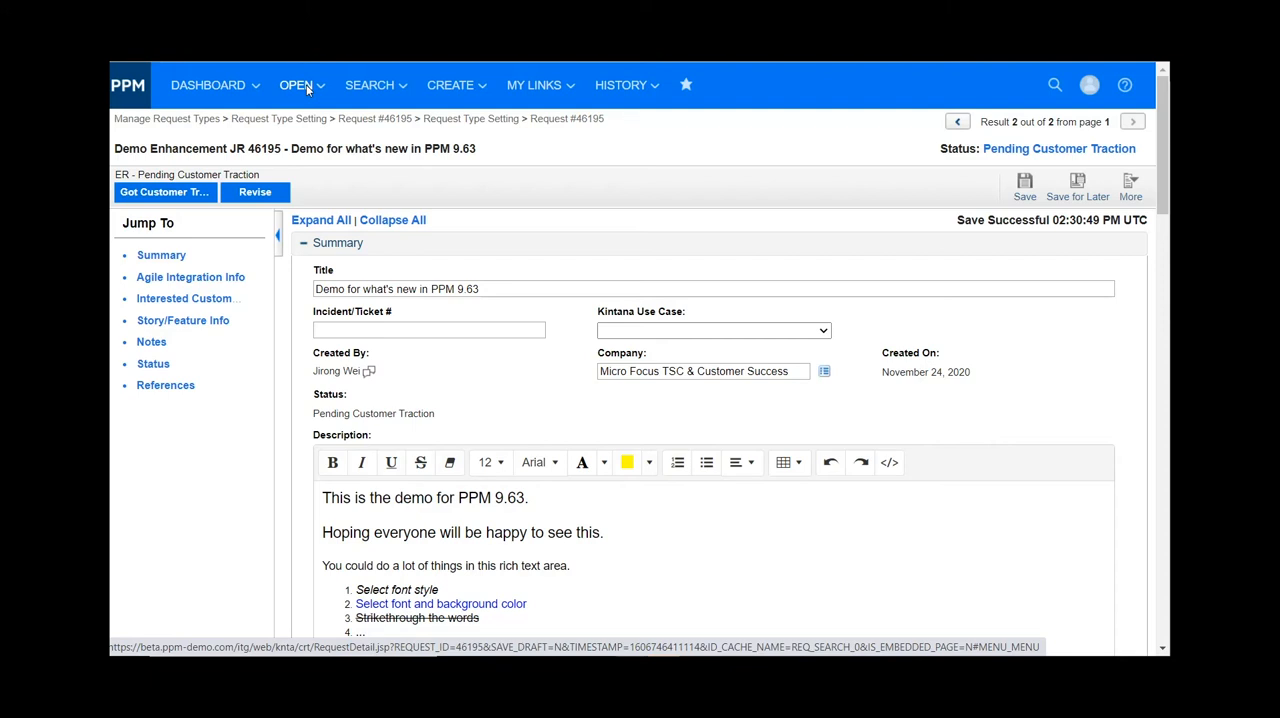
Step: Open Administration > Manage Request Types and filter the list by 'demo'
left_click(296, 84)
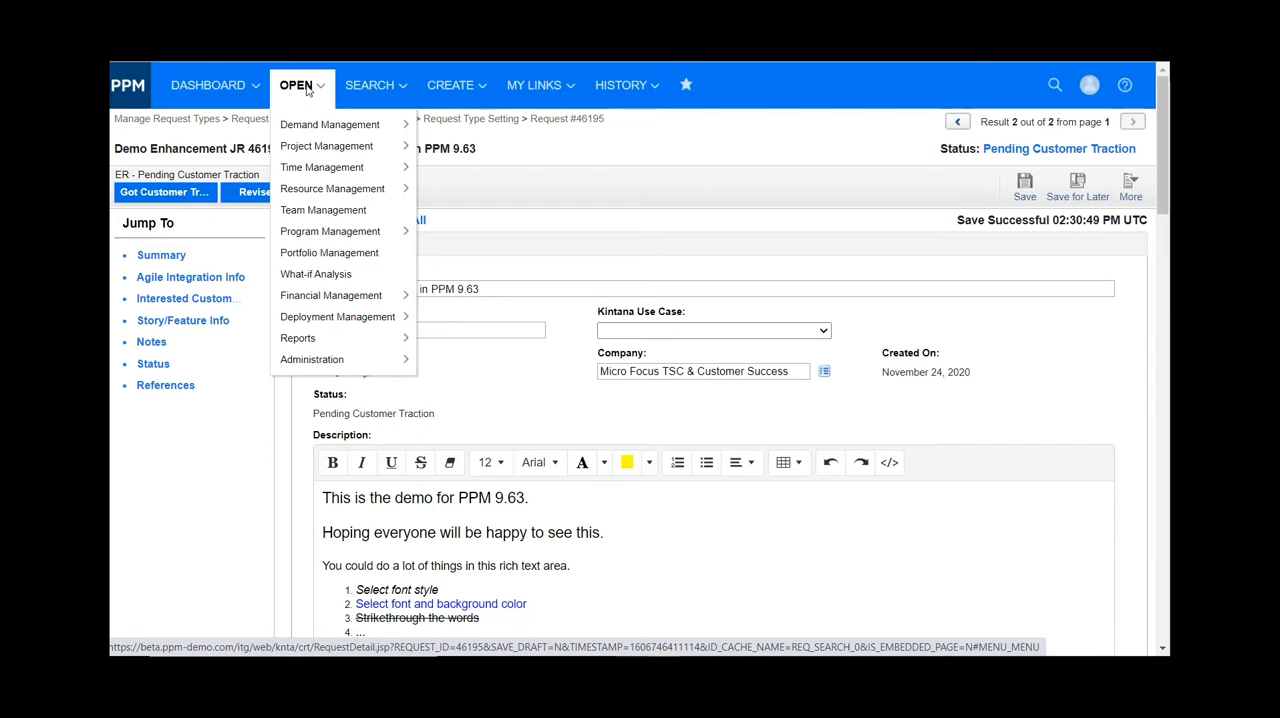
mouse_move(311, 359)
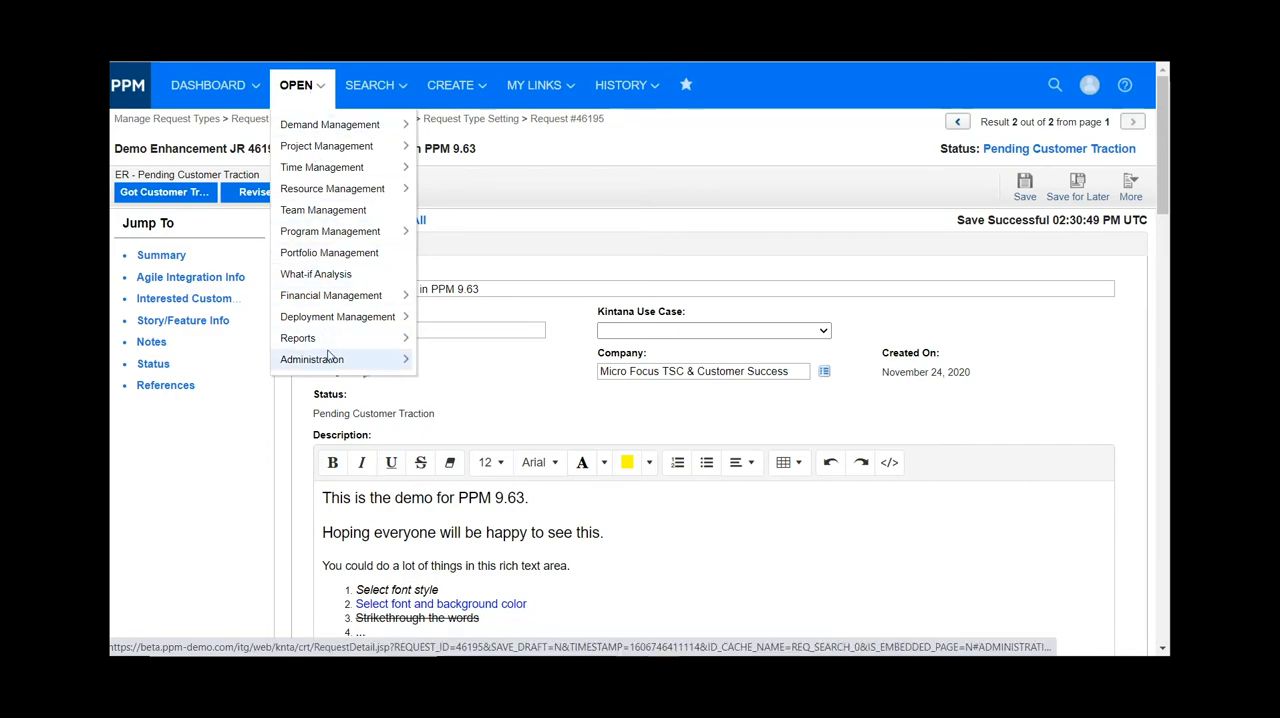
left_click(311, 359)
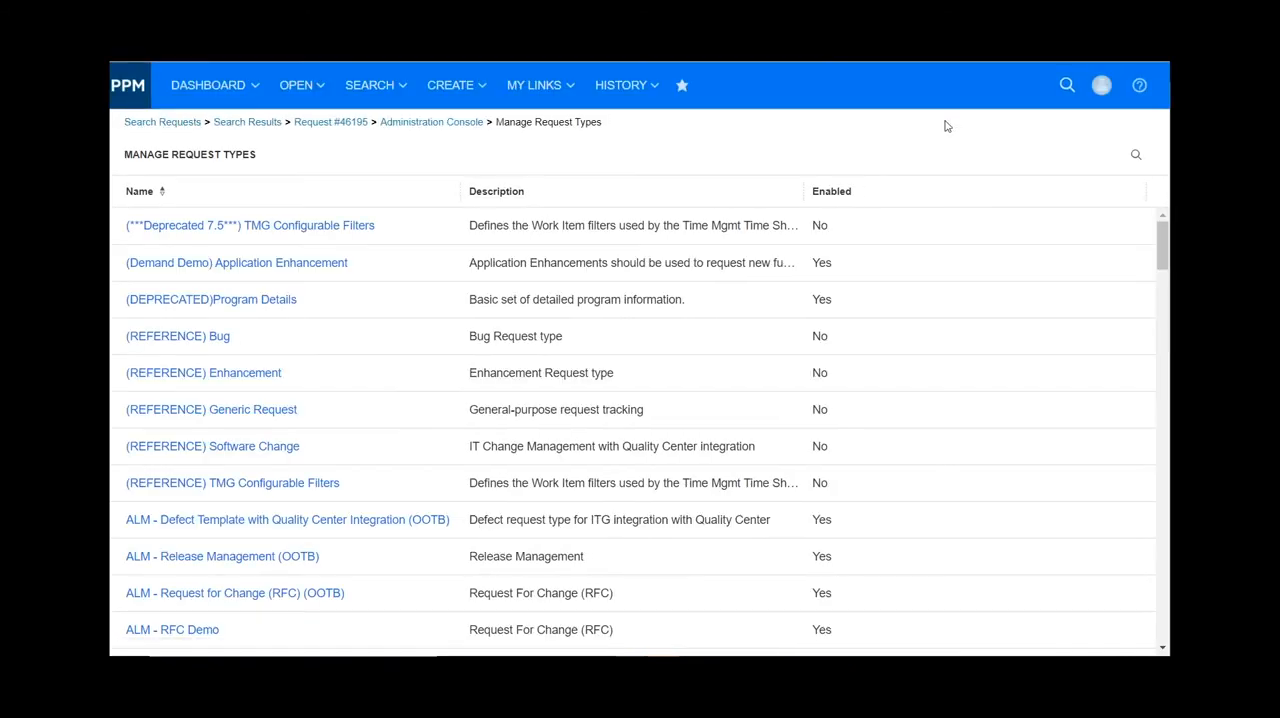
left_click(1136, 154)
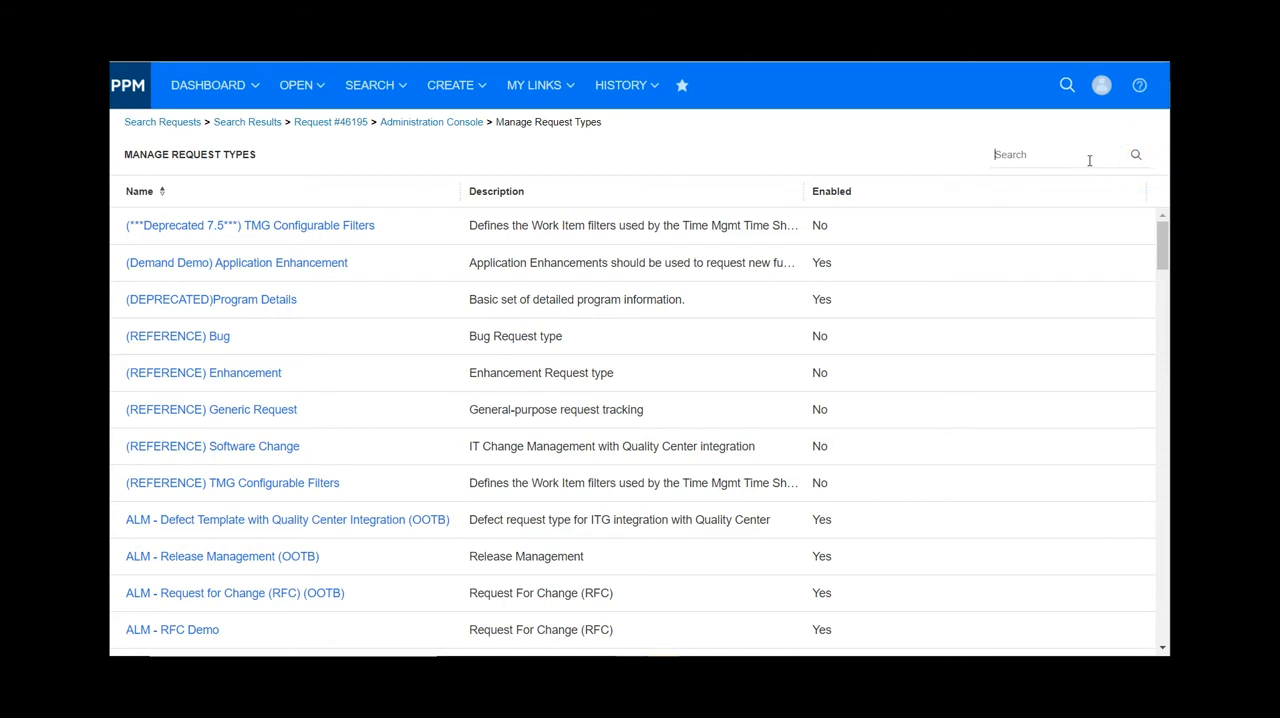
type("de")
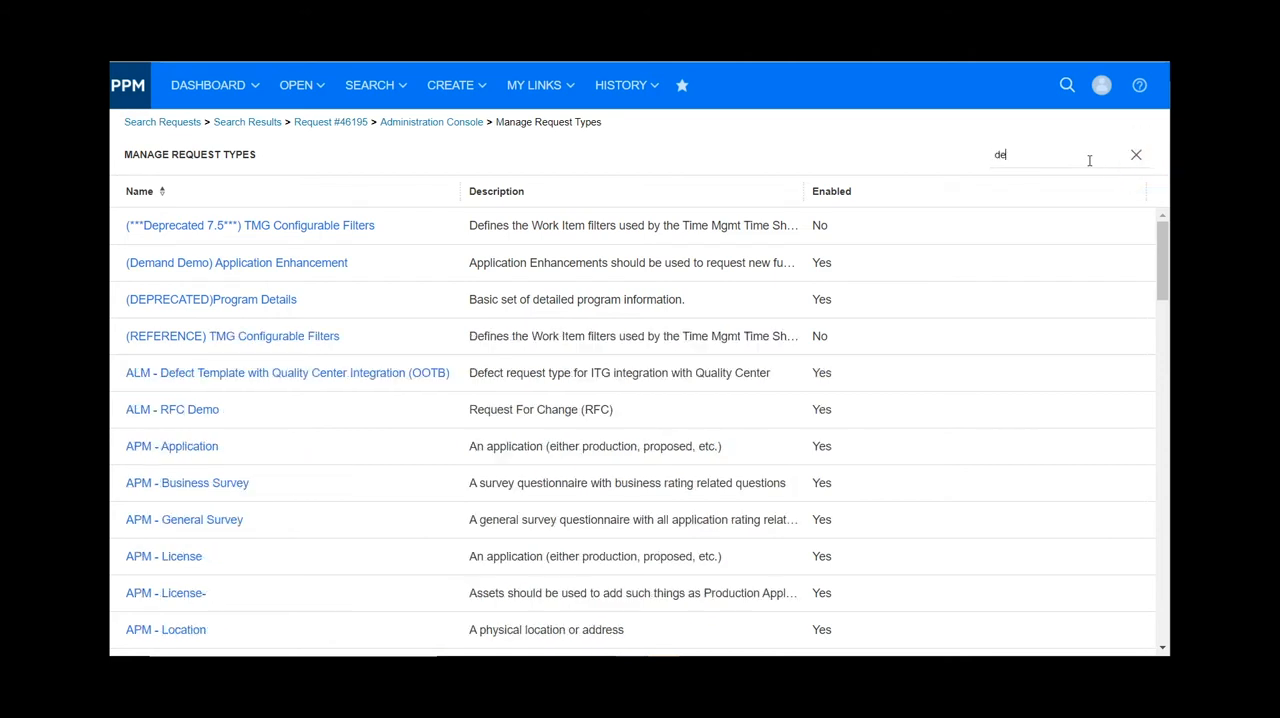
type("mo")
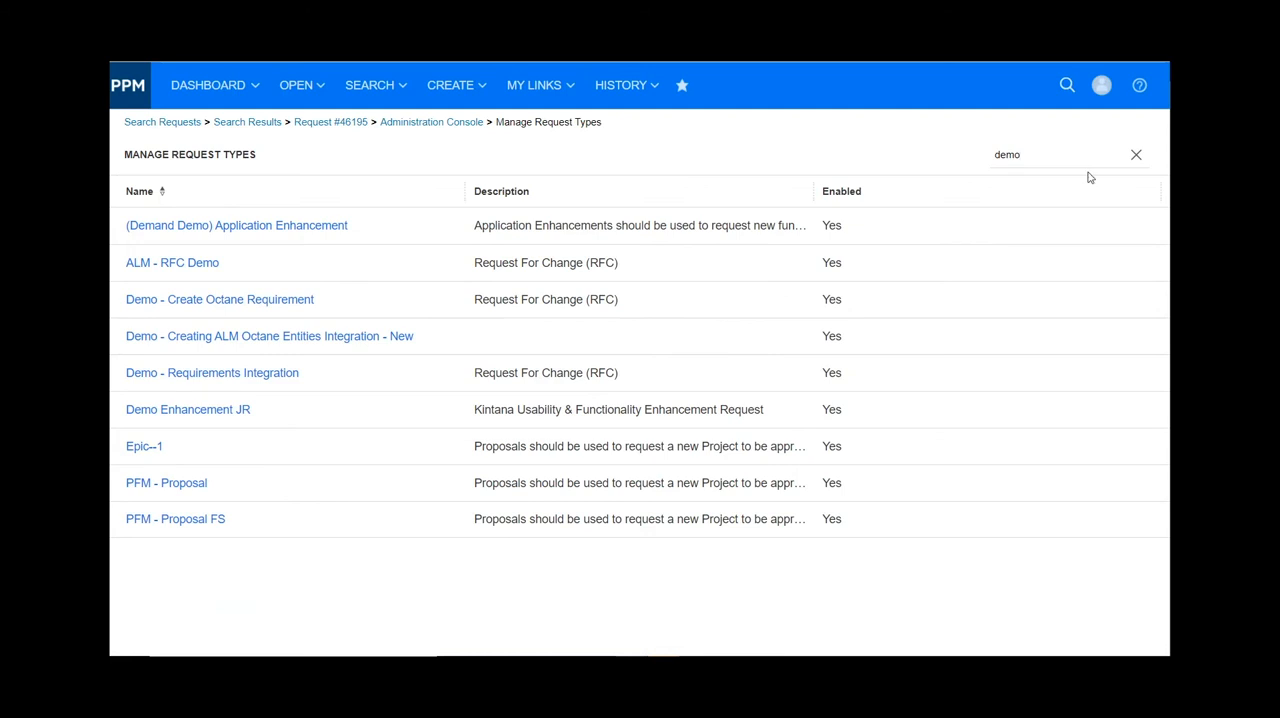
mouse_move(229, 419)
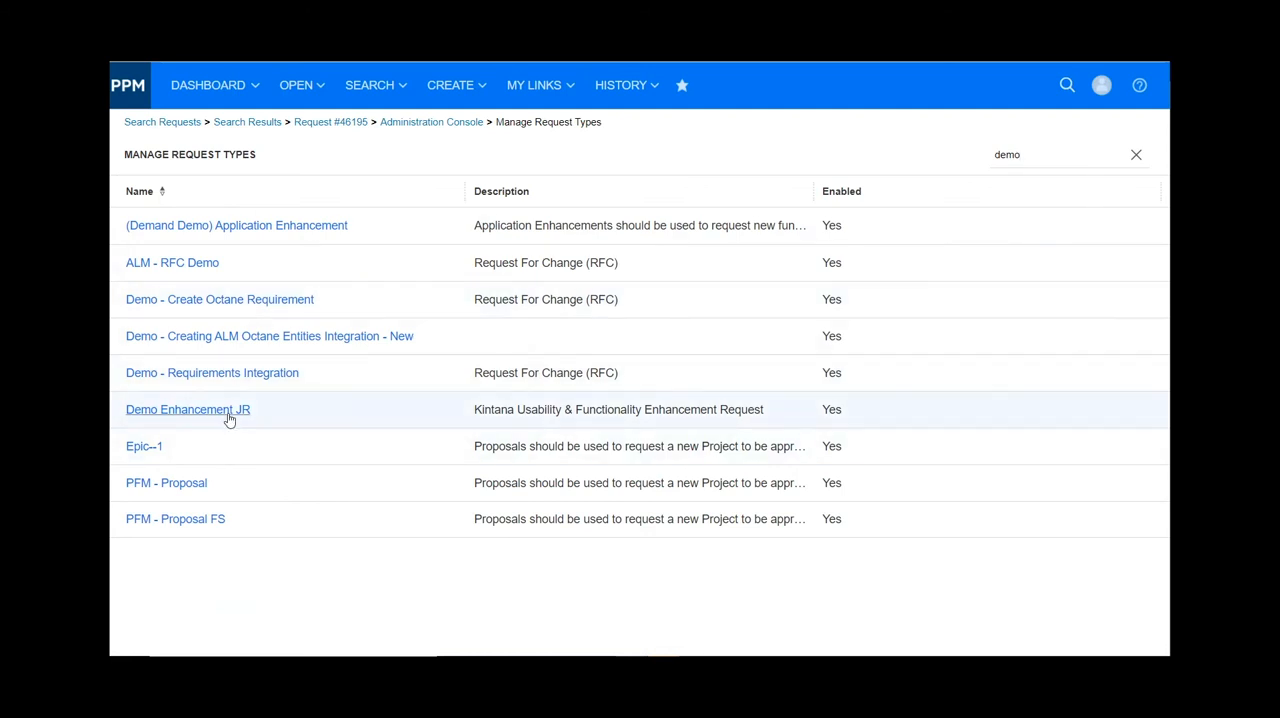
Step: Turn on Enable Request Dashboard for Demo Enhancement JR, keeping the pie-chart portlet, and save
left_click(188, 409)
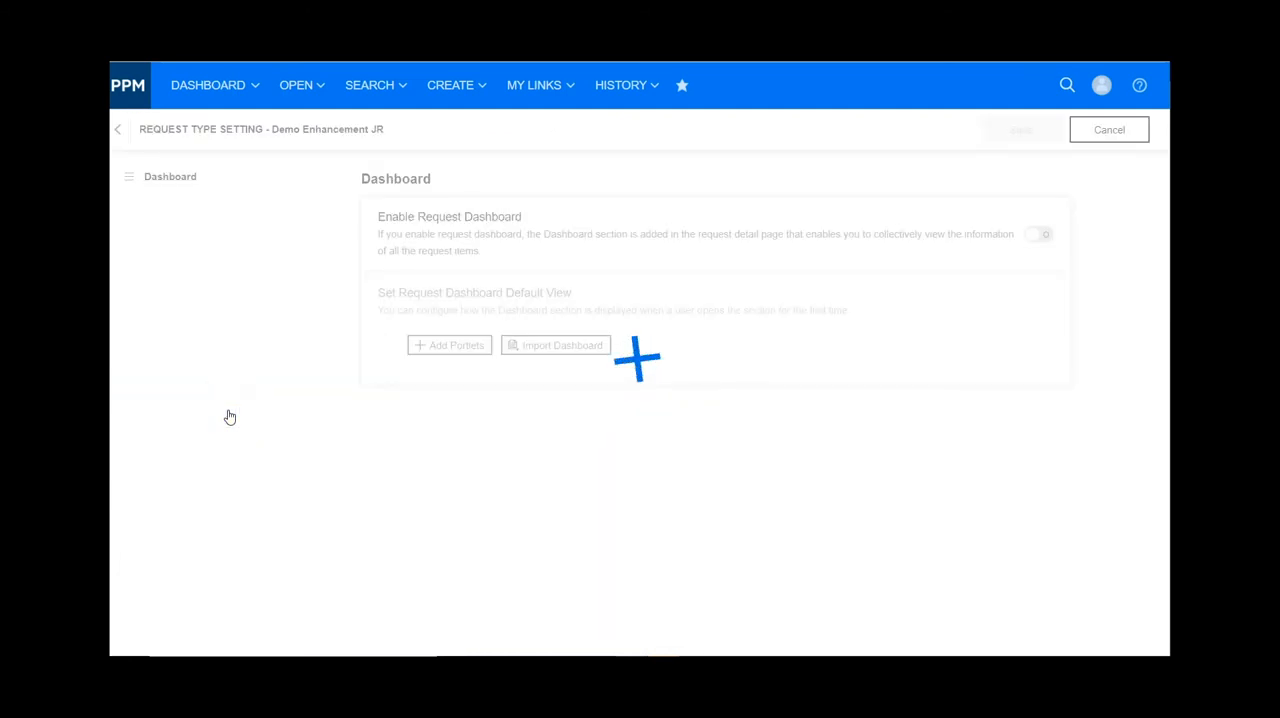
left_click(555, 345)
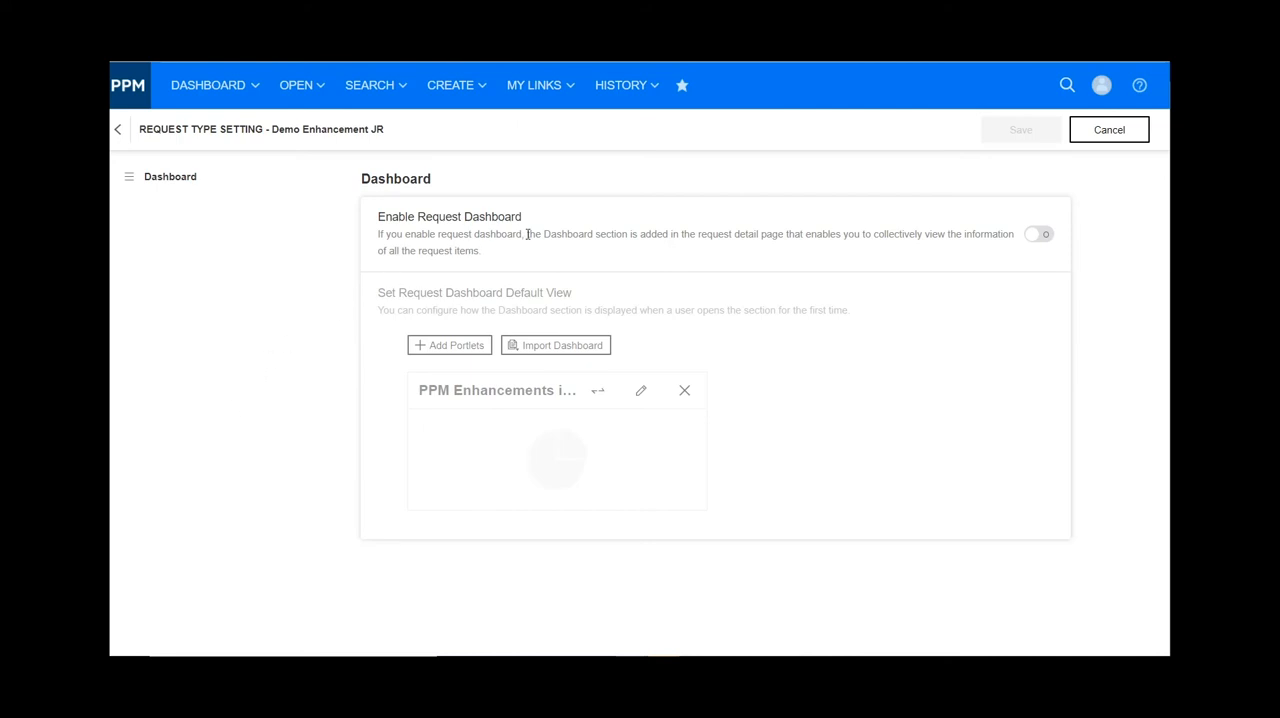
mouse_move(845, 285)
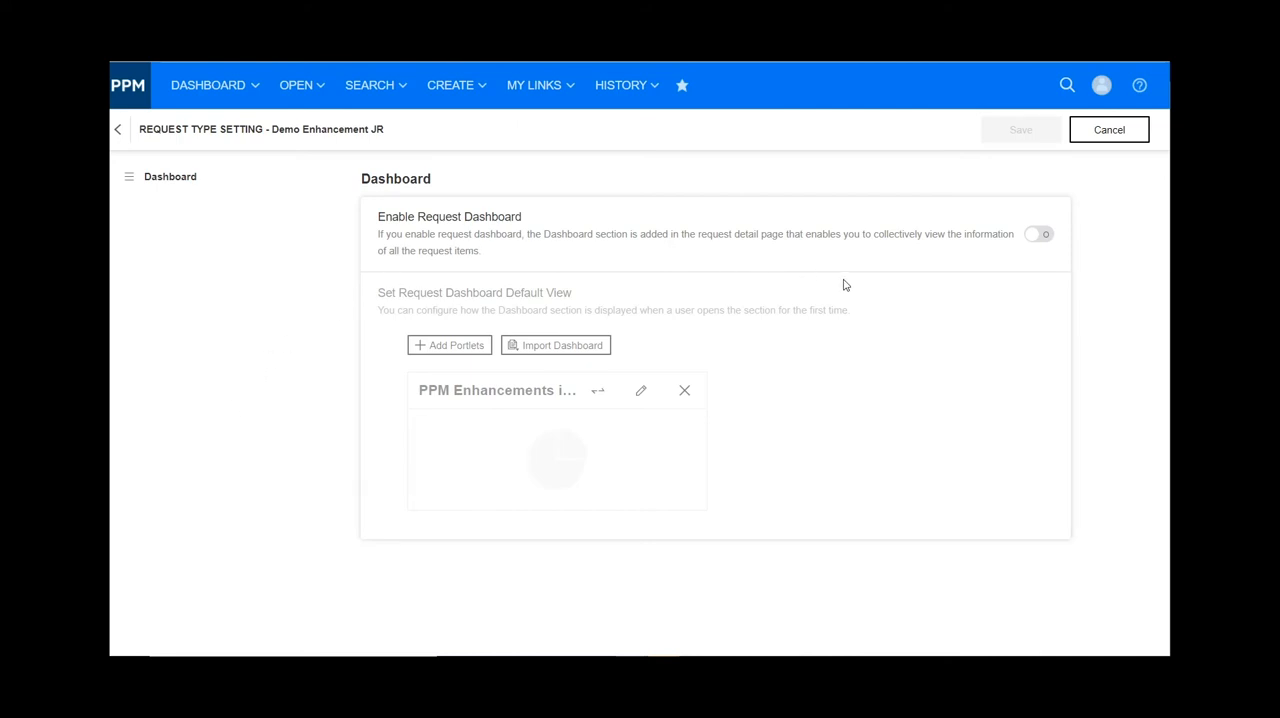
mouse_move(1038, 246)
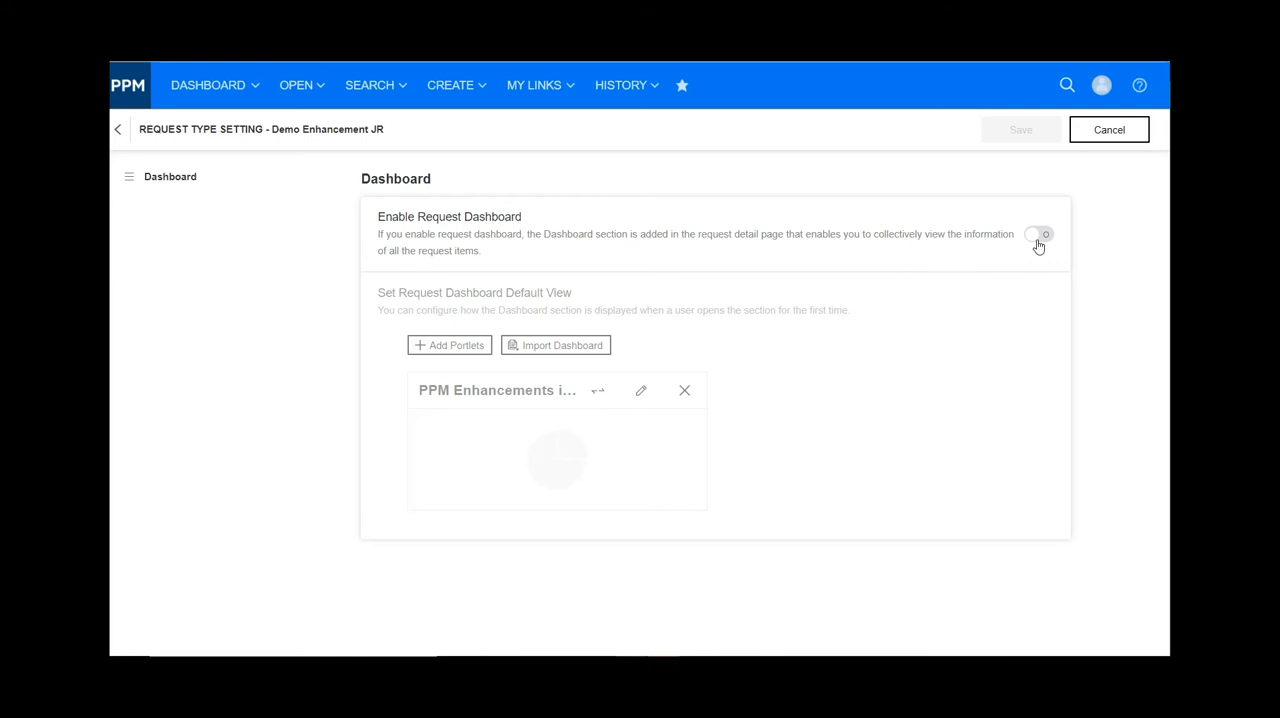
left_click(1038, 239)
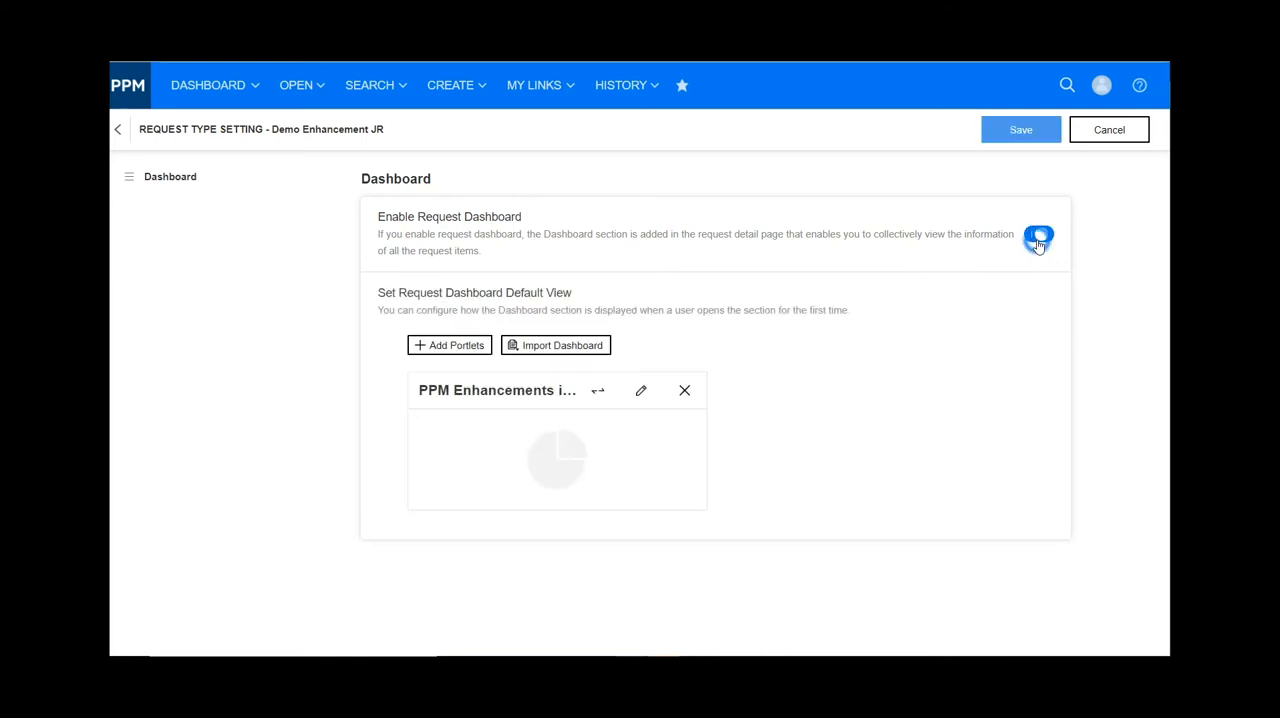
left_click(1039, 234)
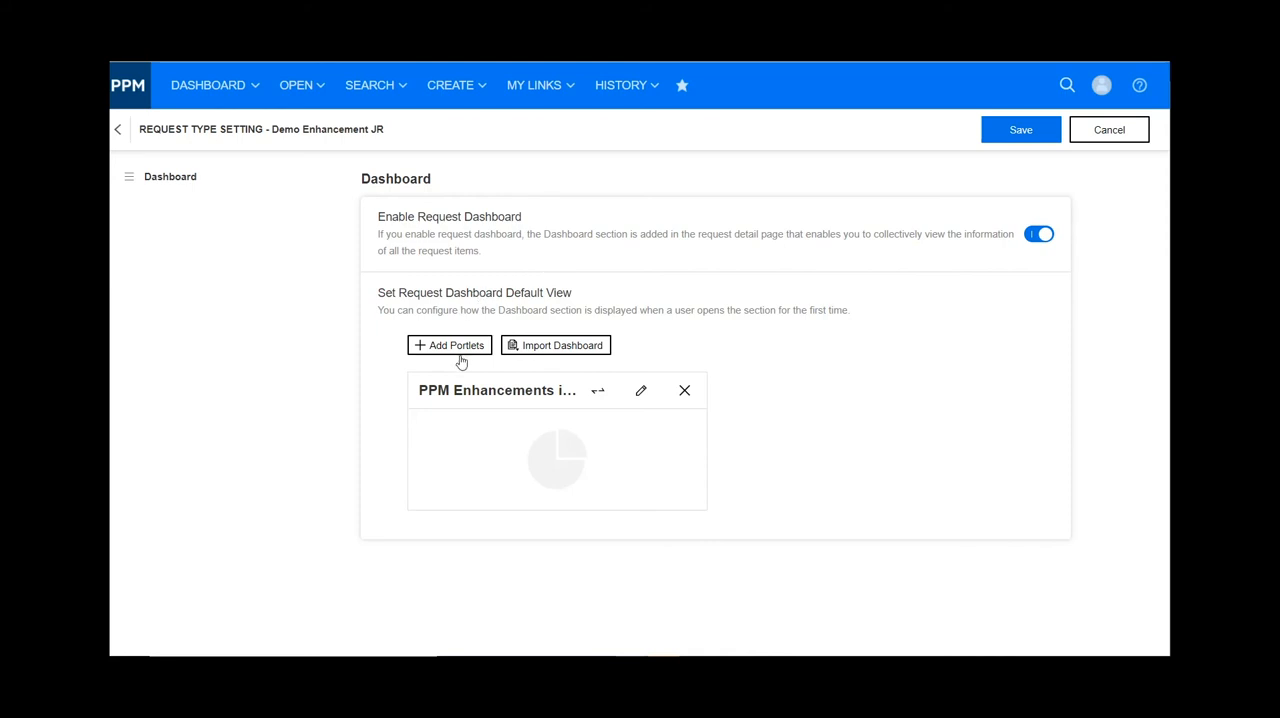
mouse_move(463, 360)
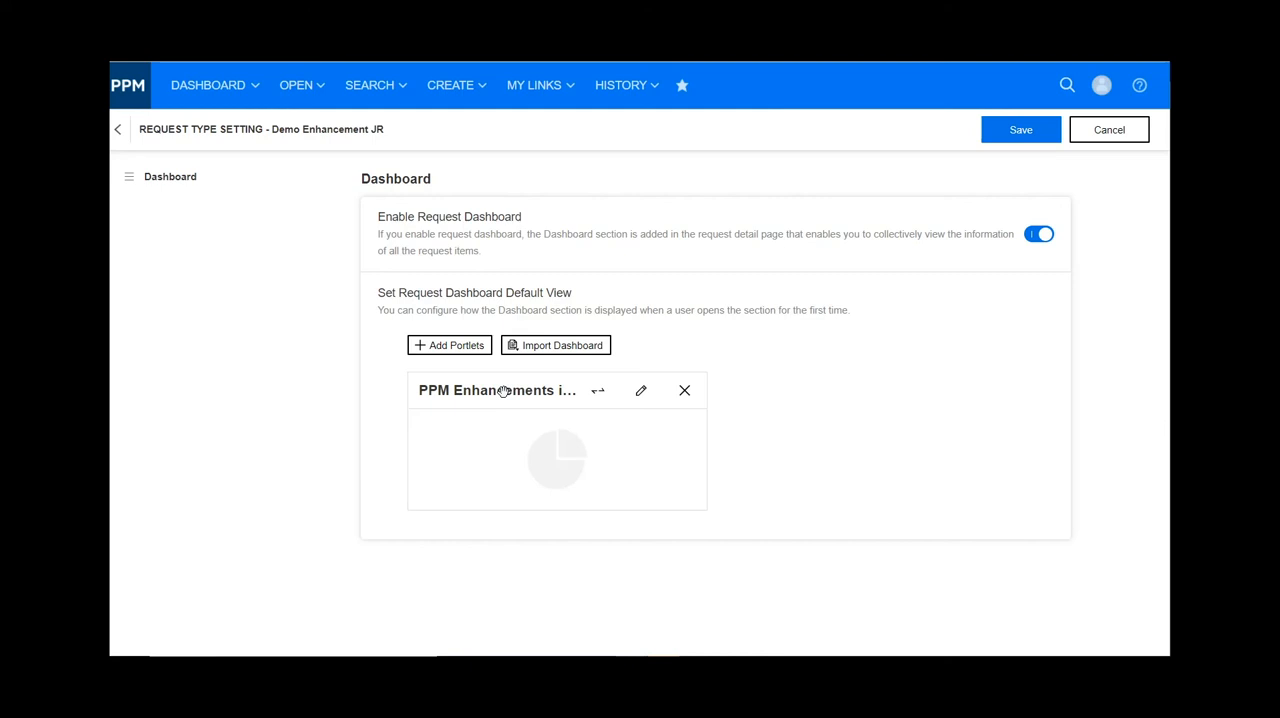
mouse_move(545, 360)
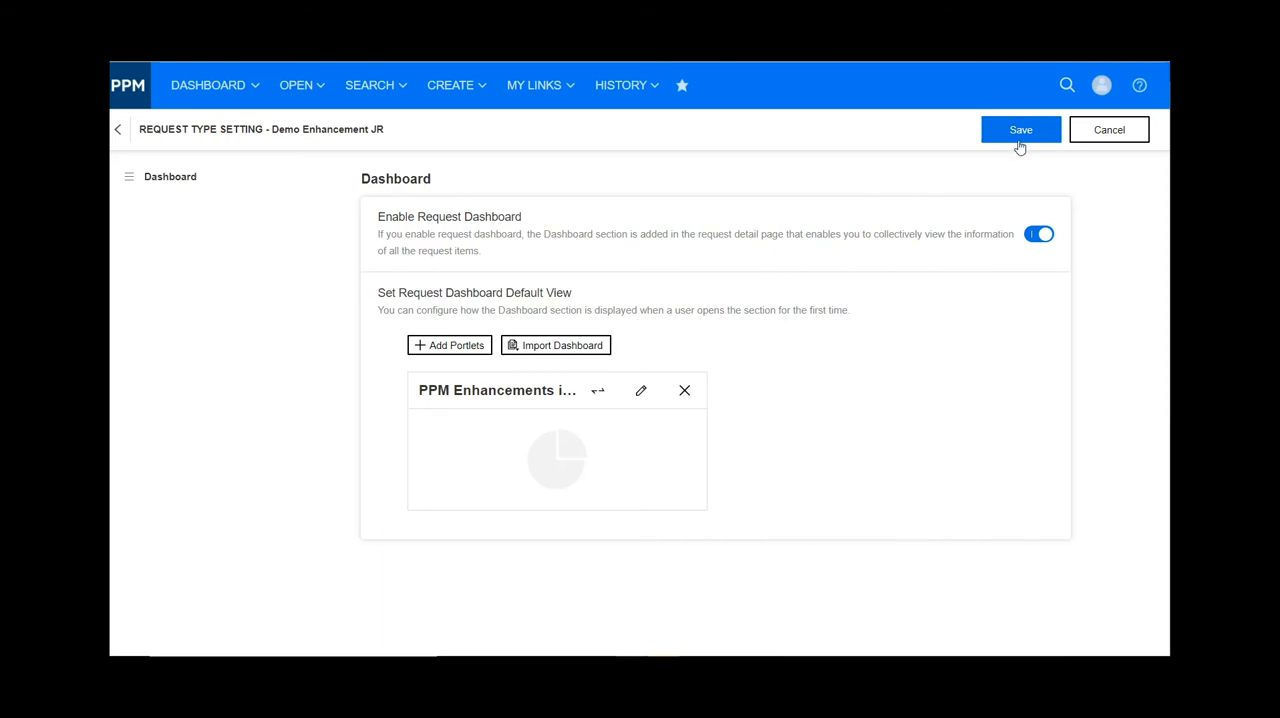
left_click(1020, 129)
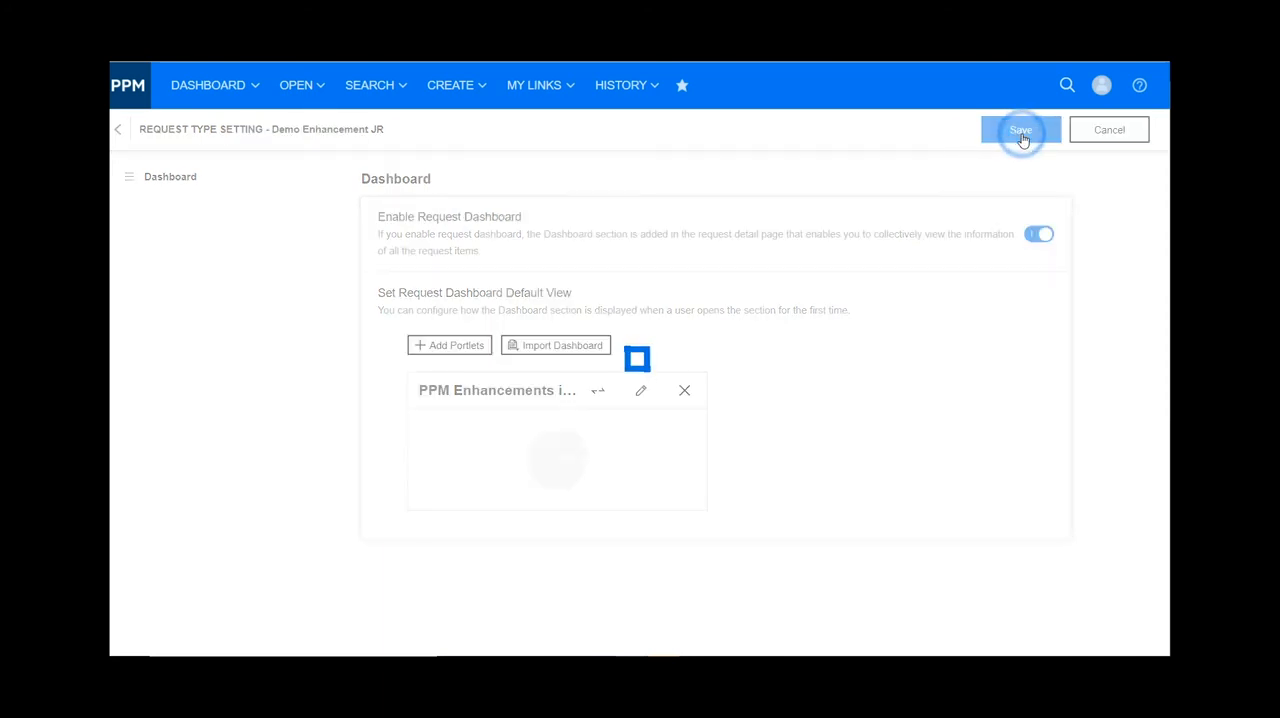
left_click(1020, 129)
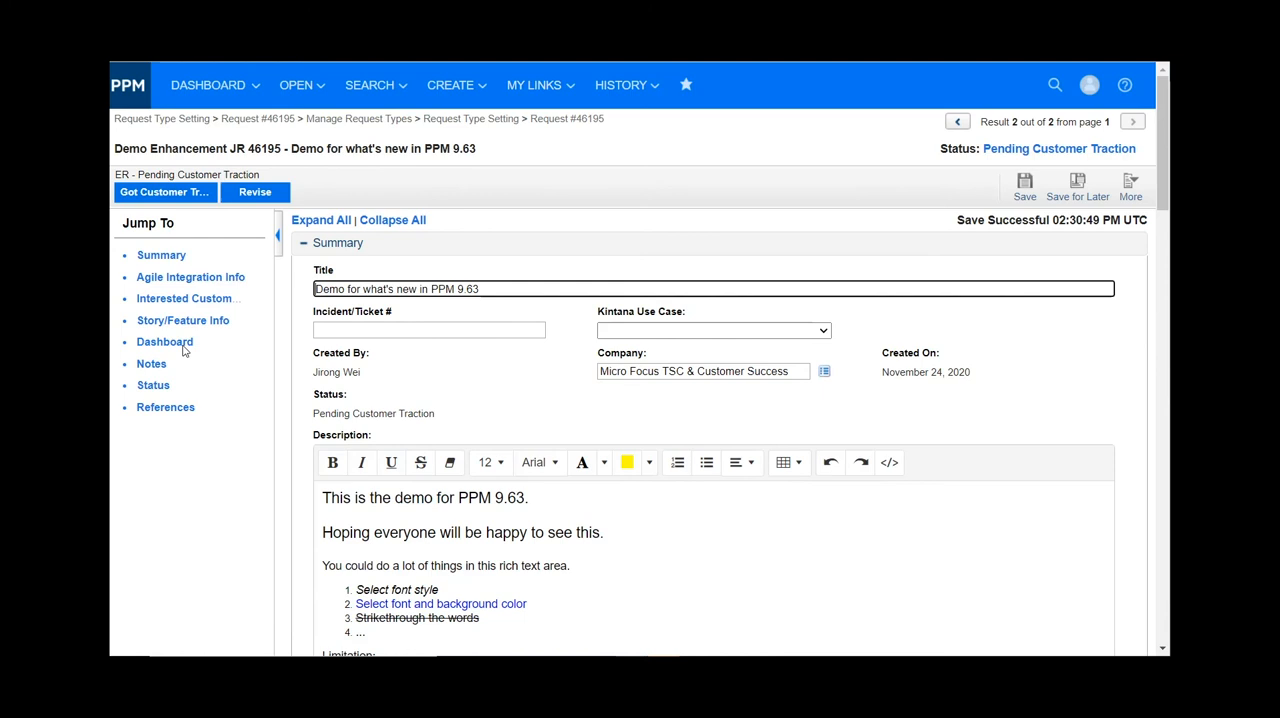
mouse_move(164, 341)
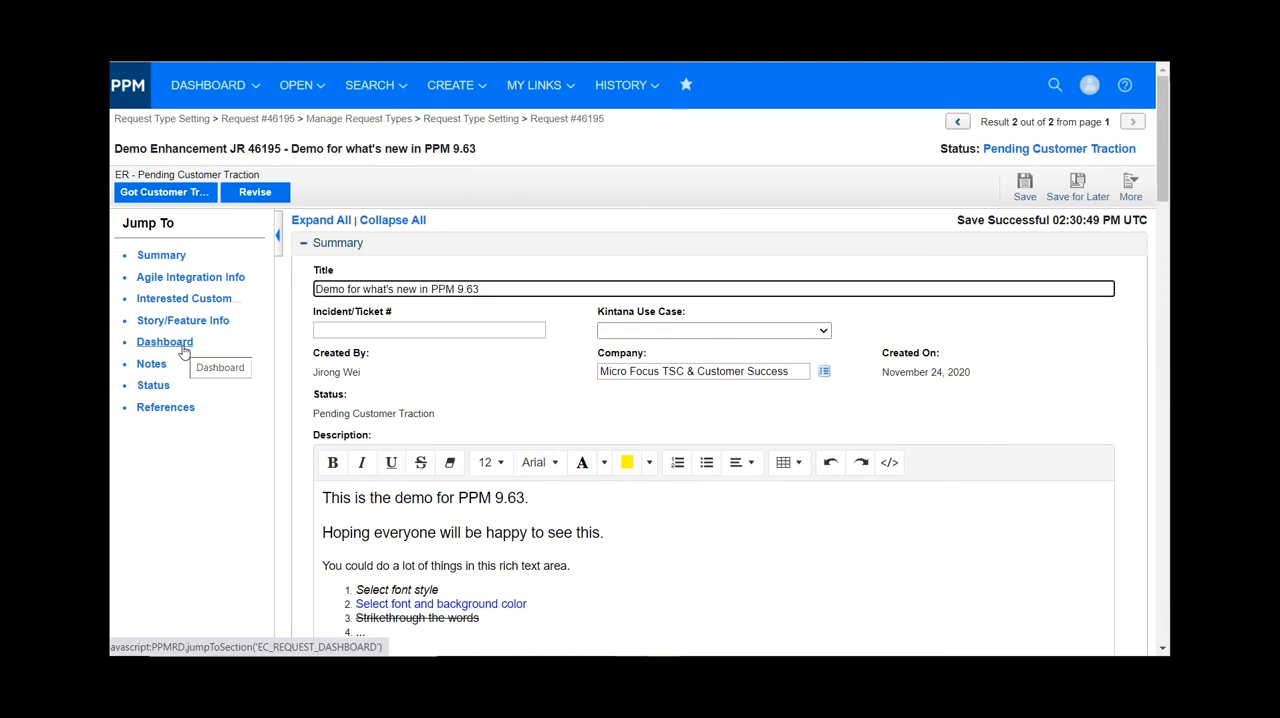
Step: Jump to the request's Dashboard section showing the PPM Enhancements investment-per-module pie chart
left_click(164, 341)
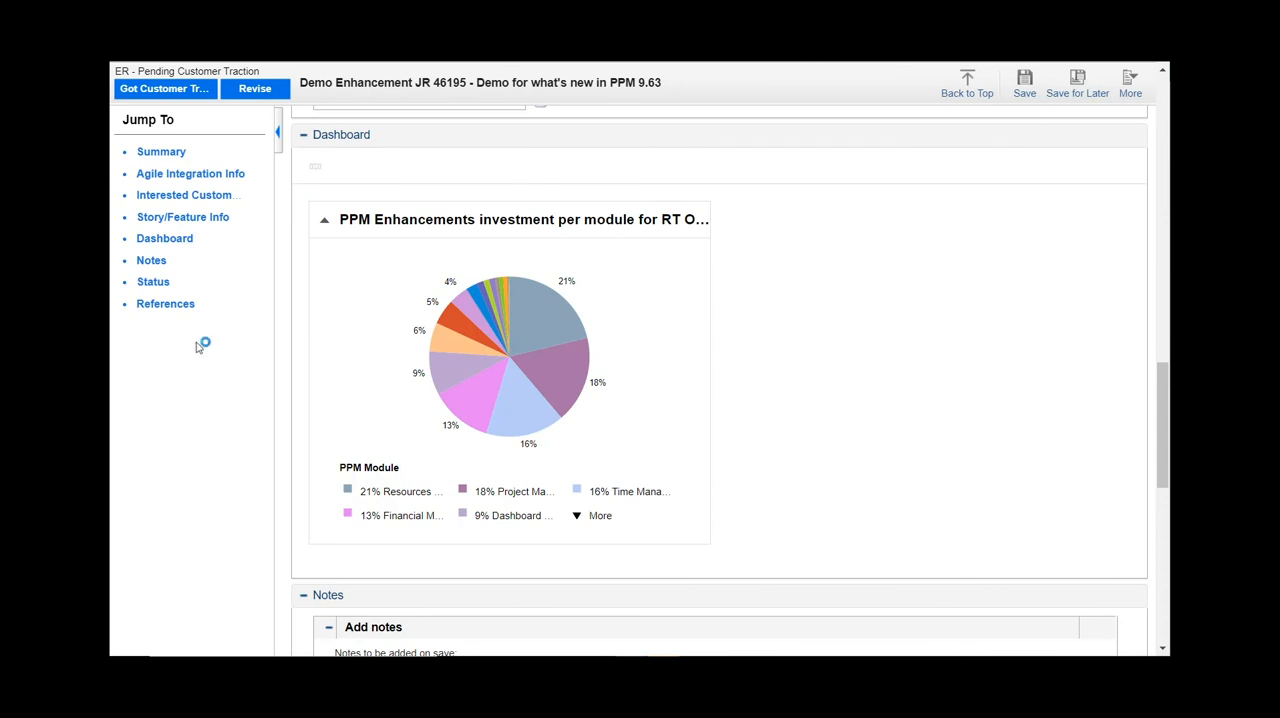
mouse_move(800, 229)
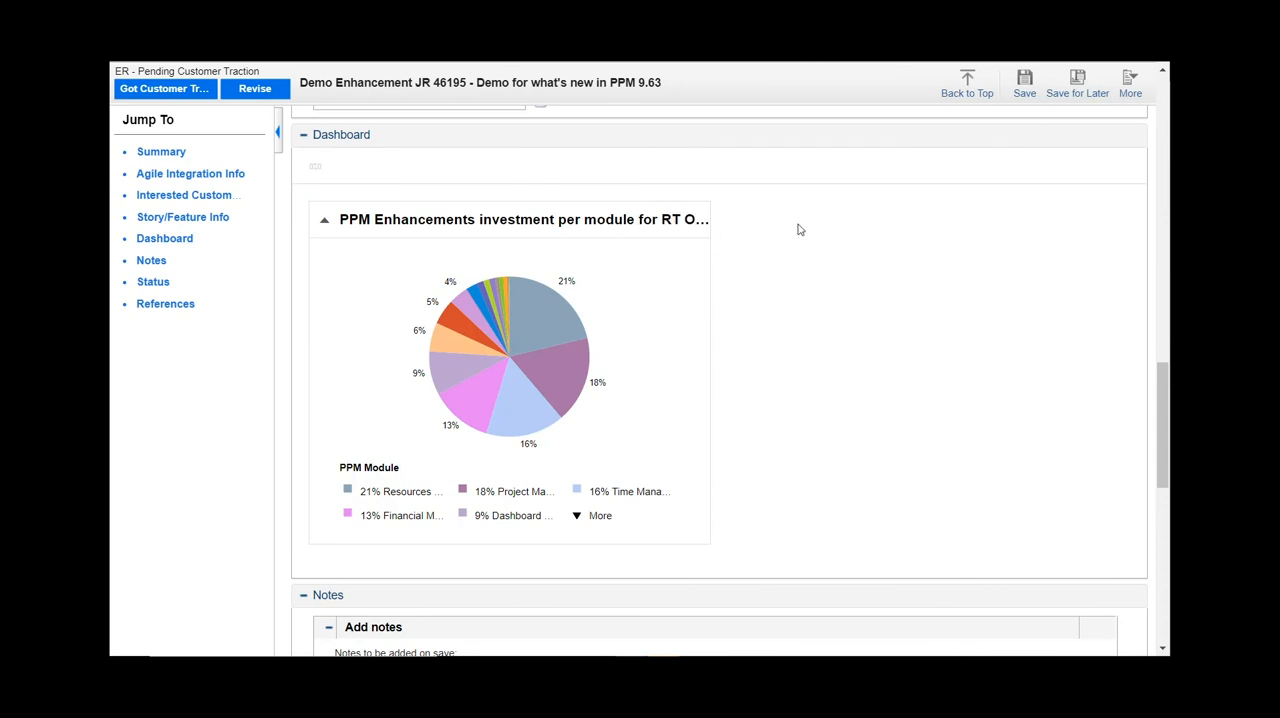
mouse_move(640, 220)
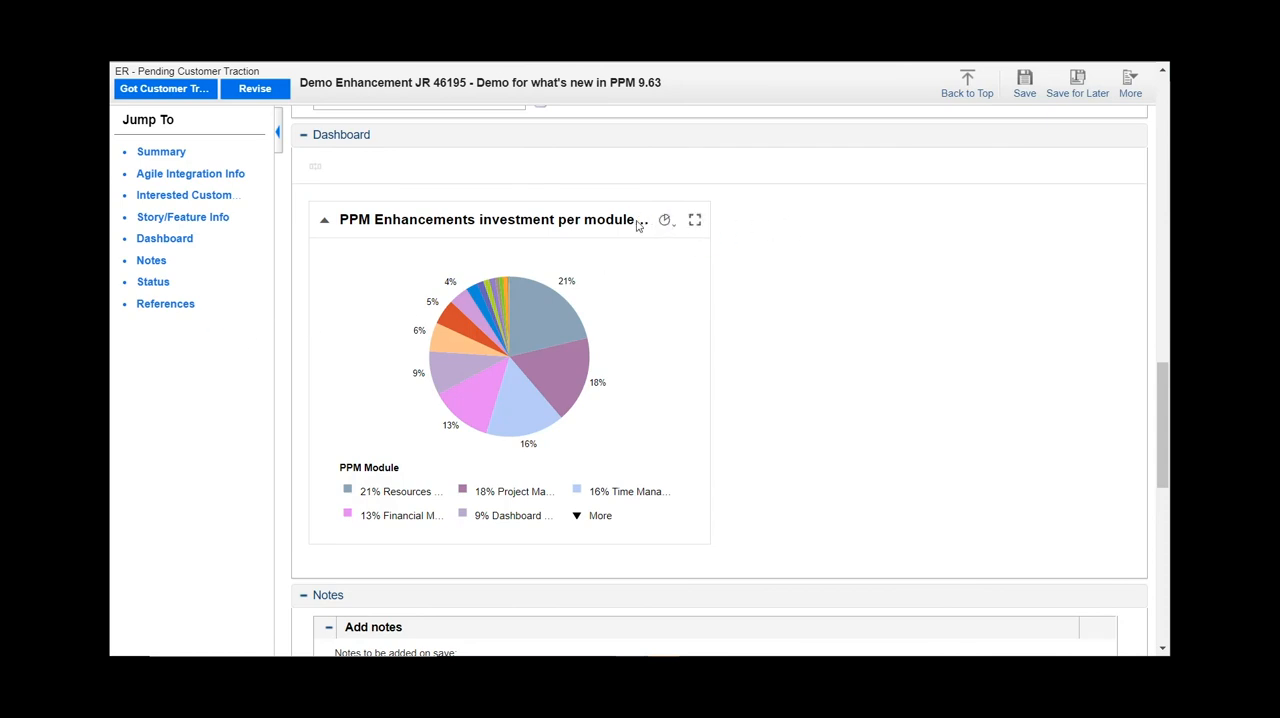